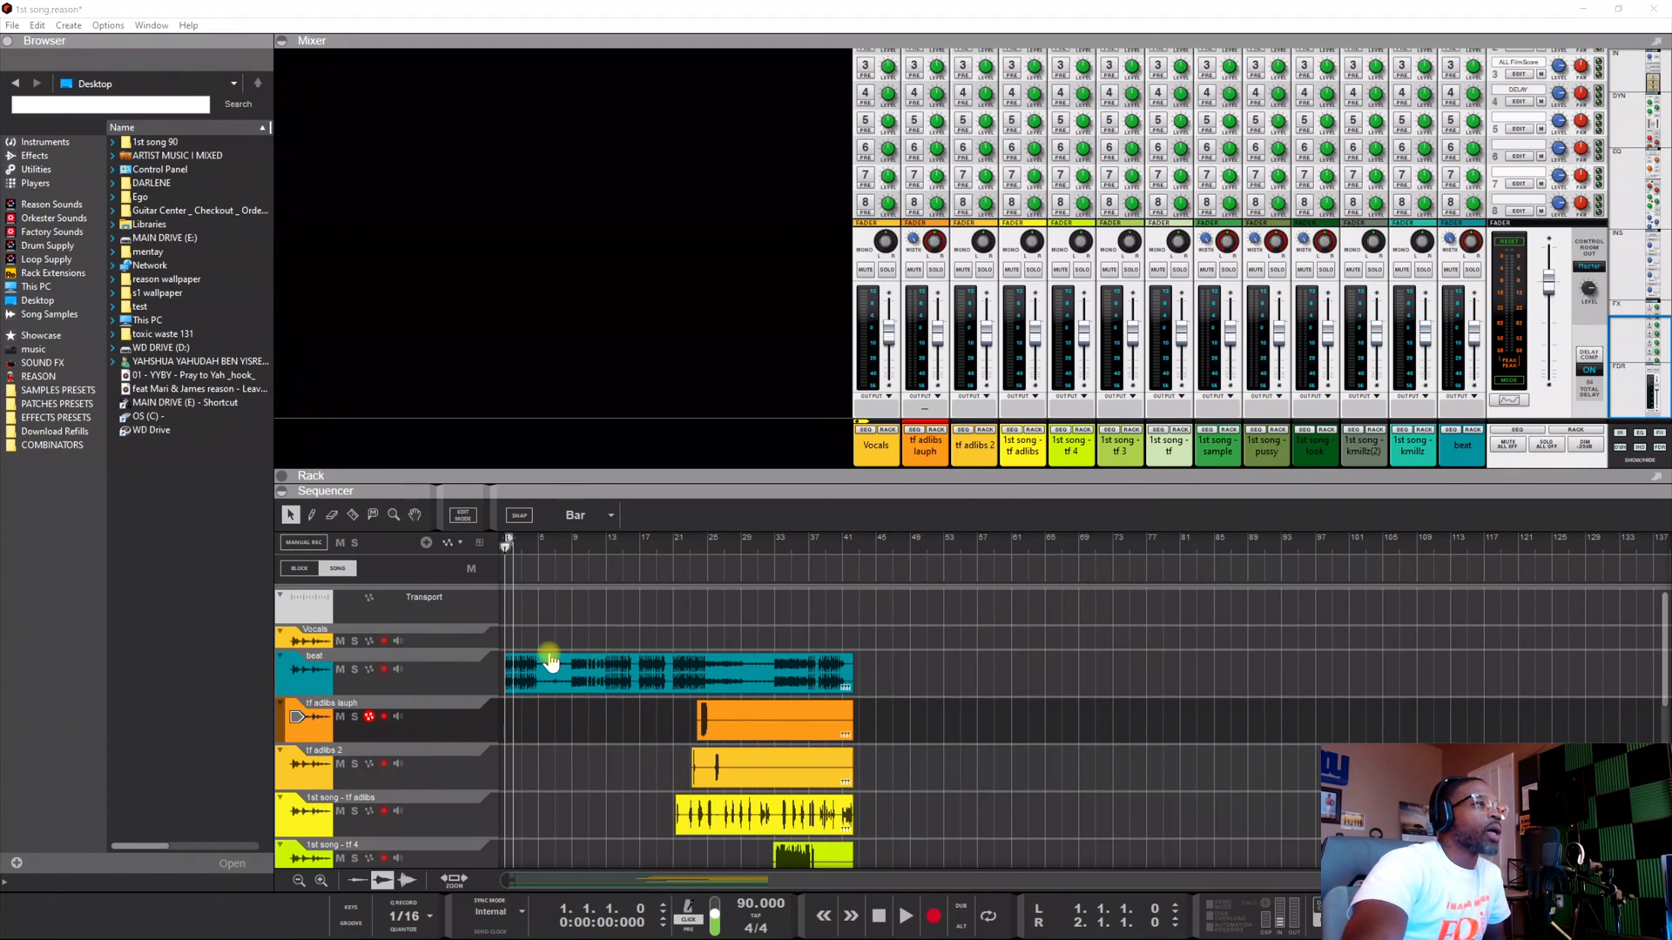
pyautogui.moveTo(628, 763)
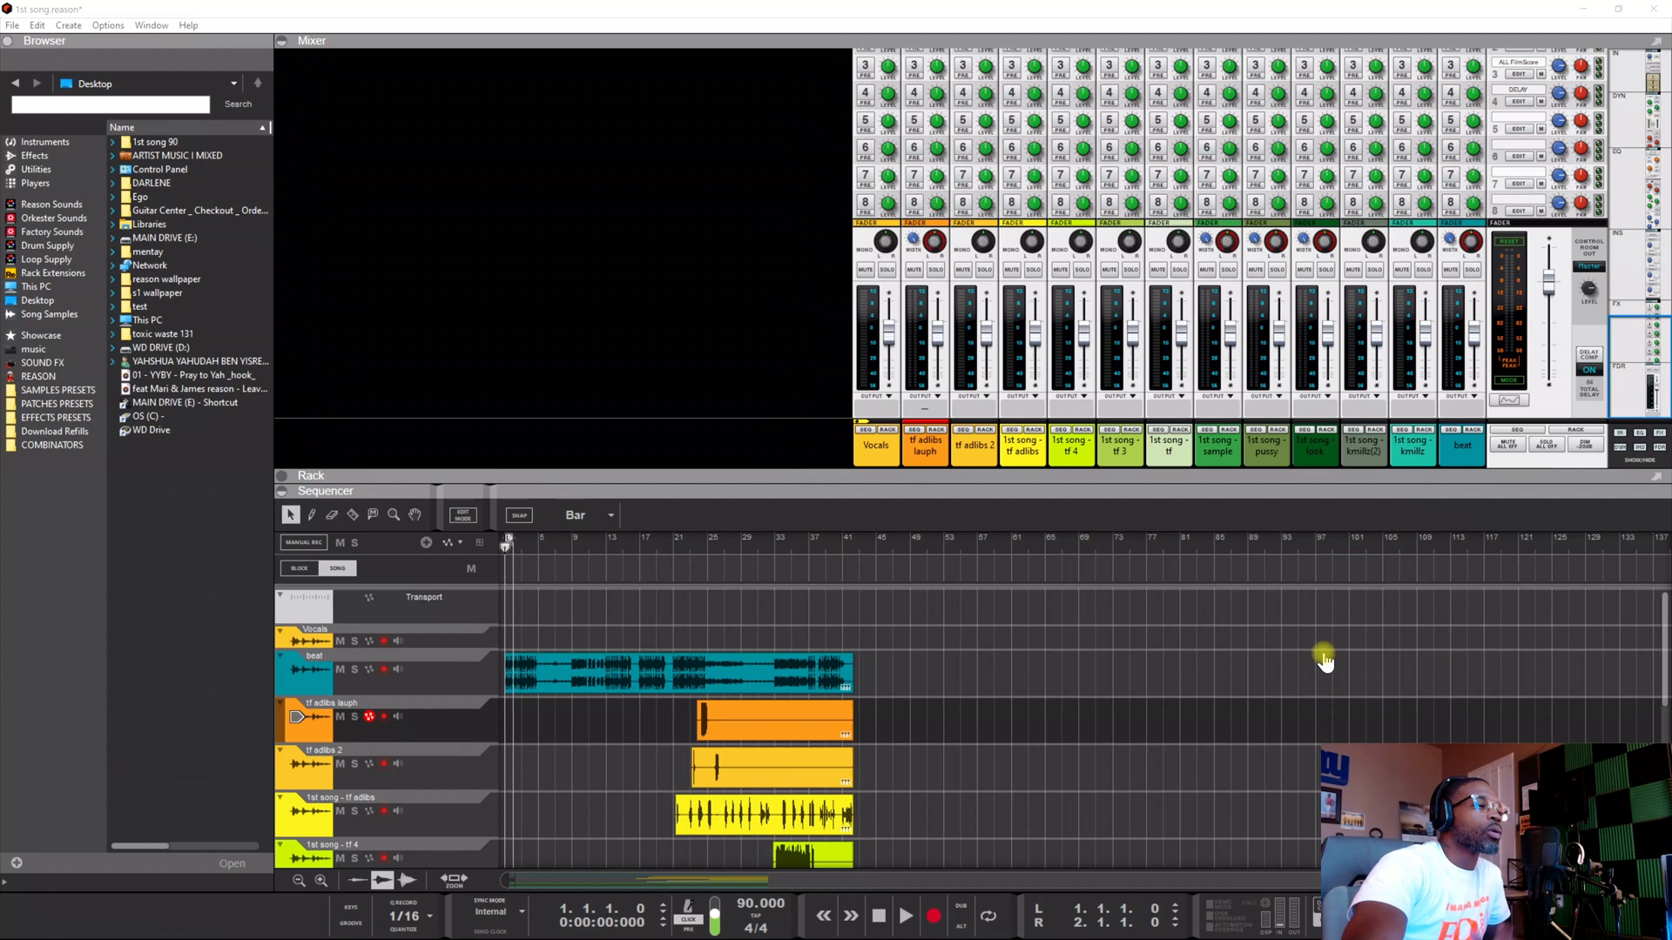
pyautogui.moveTo(1293, 651)
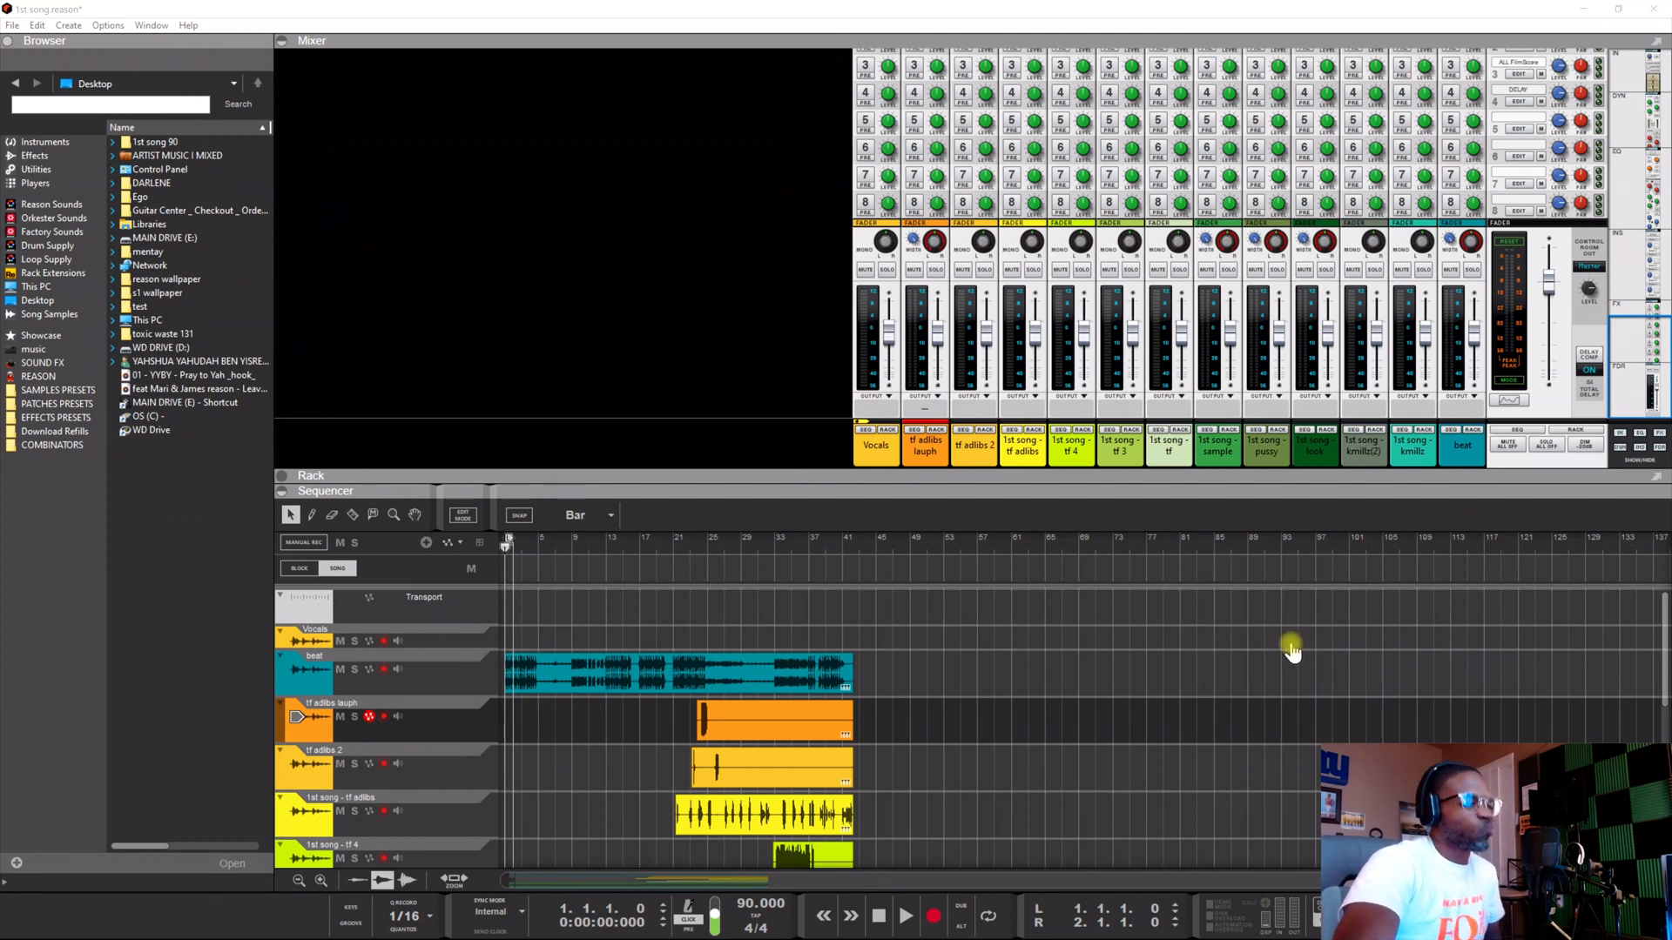
pyautogui.moveTo(1276, 654)
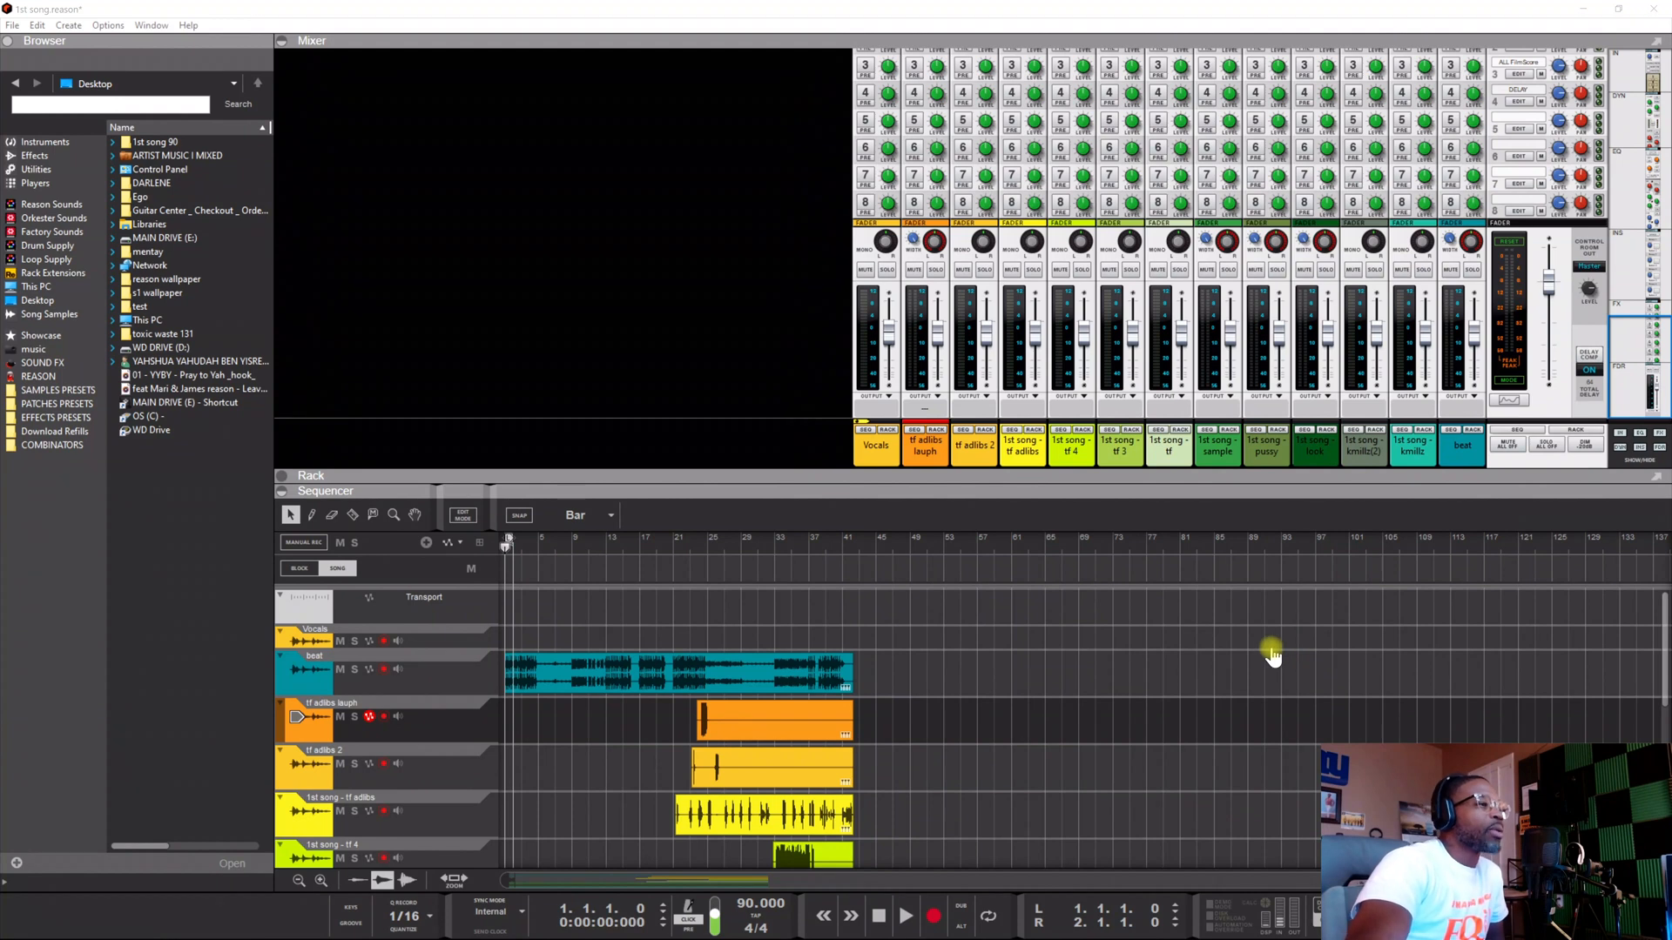
pyautogui.moveTo(1109, 698)
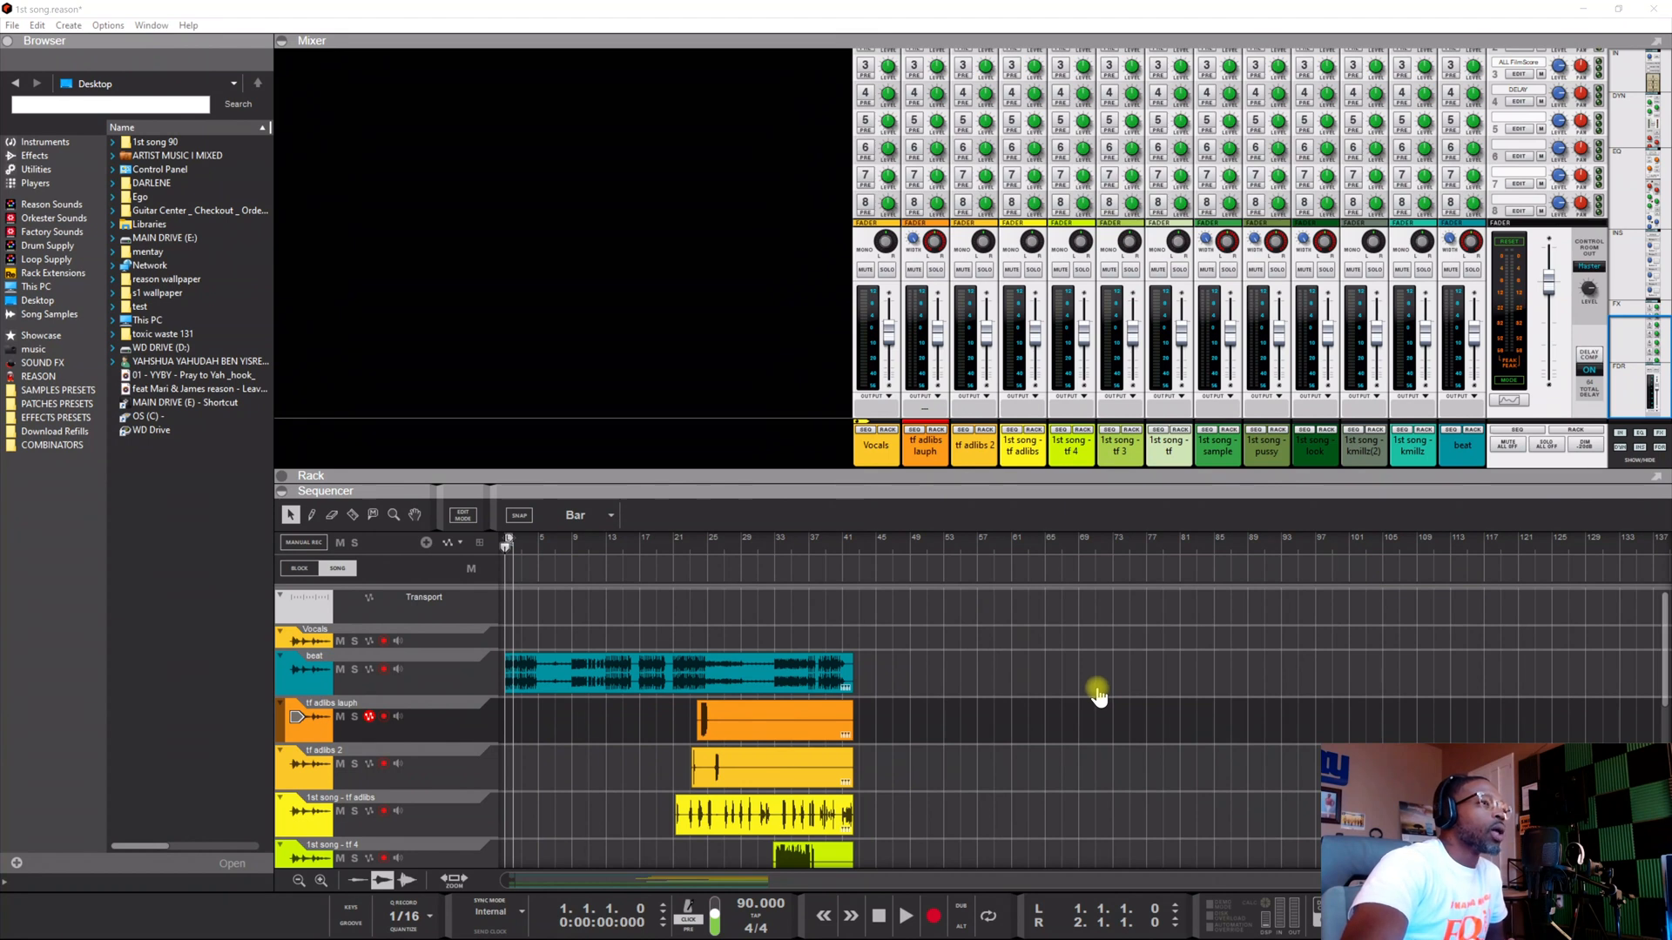
pyautogui.moveTo(1073, 693)
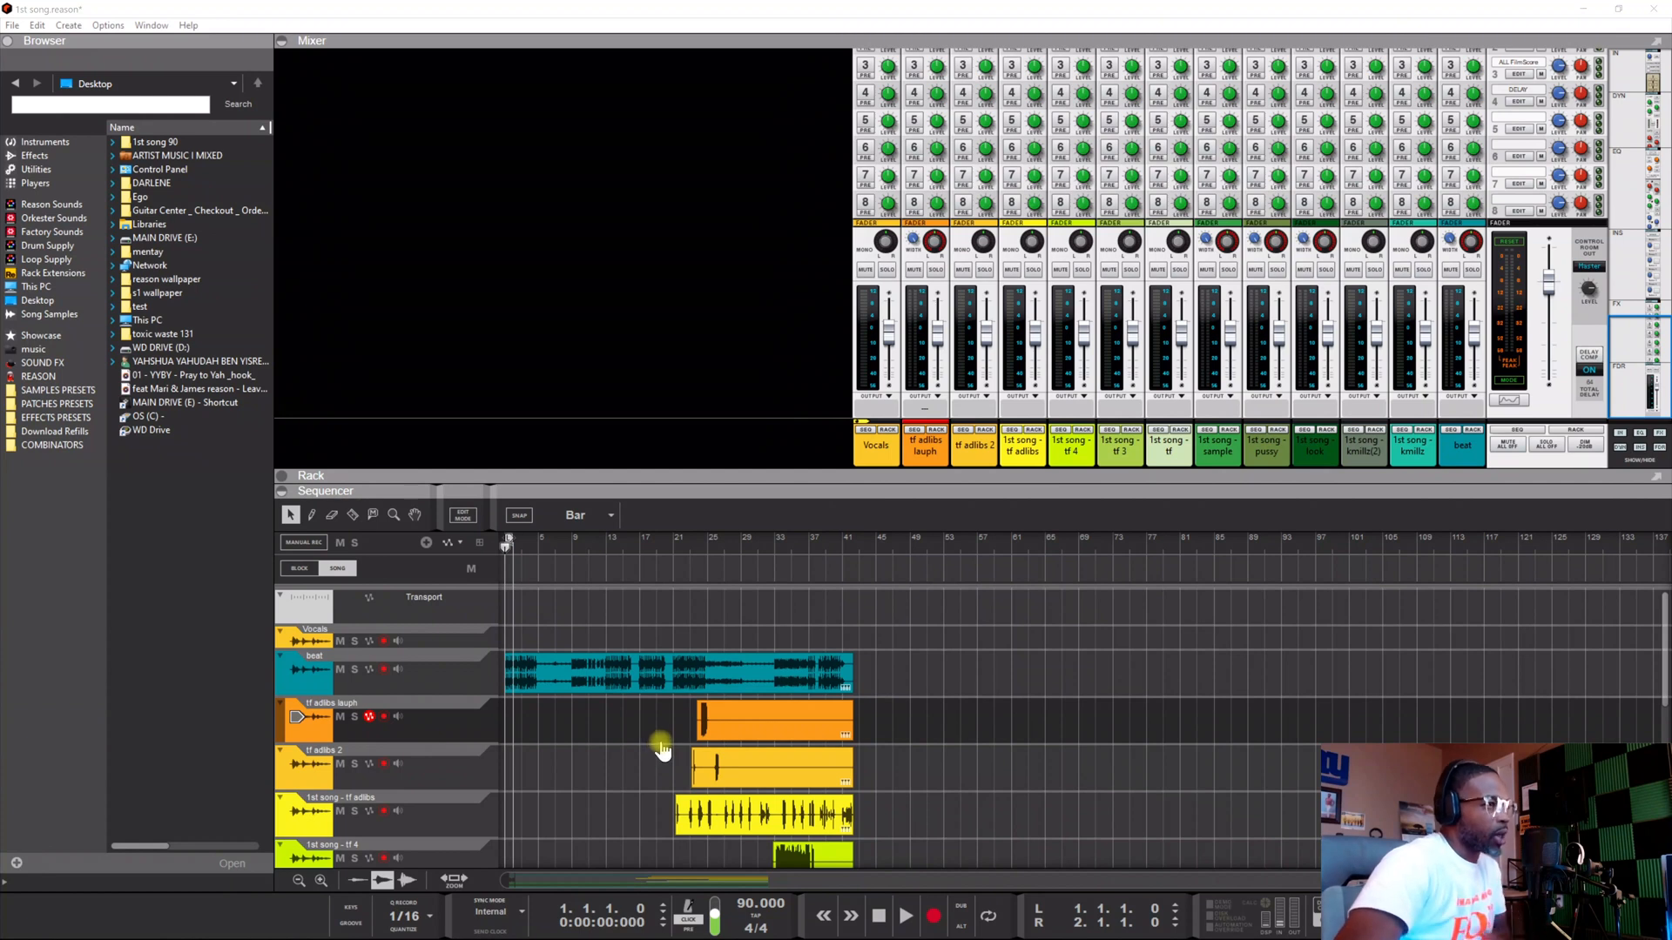
pyautogui.moveTo(634, 645)
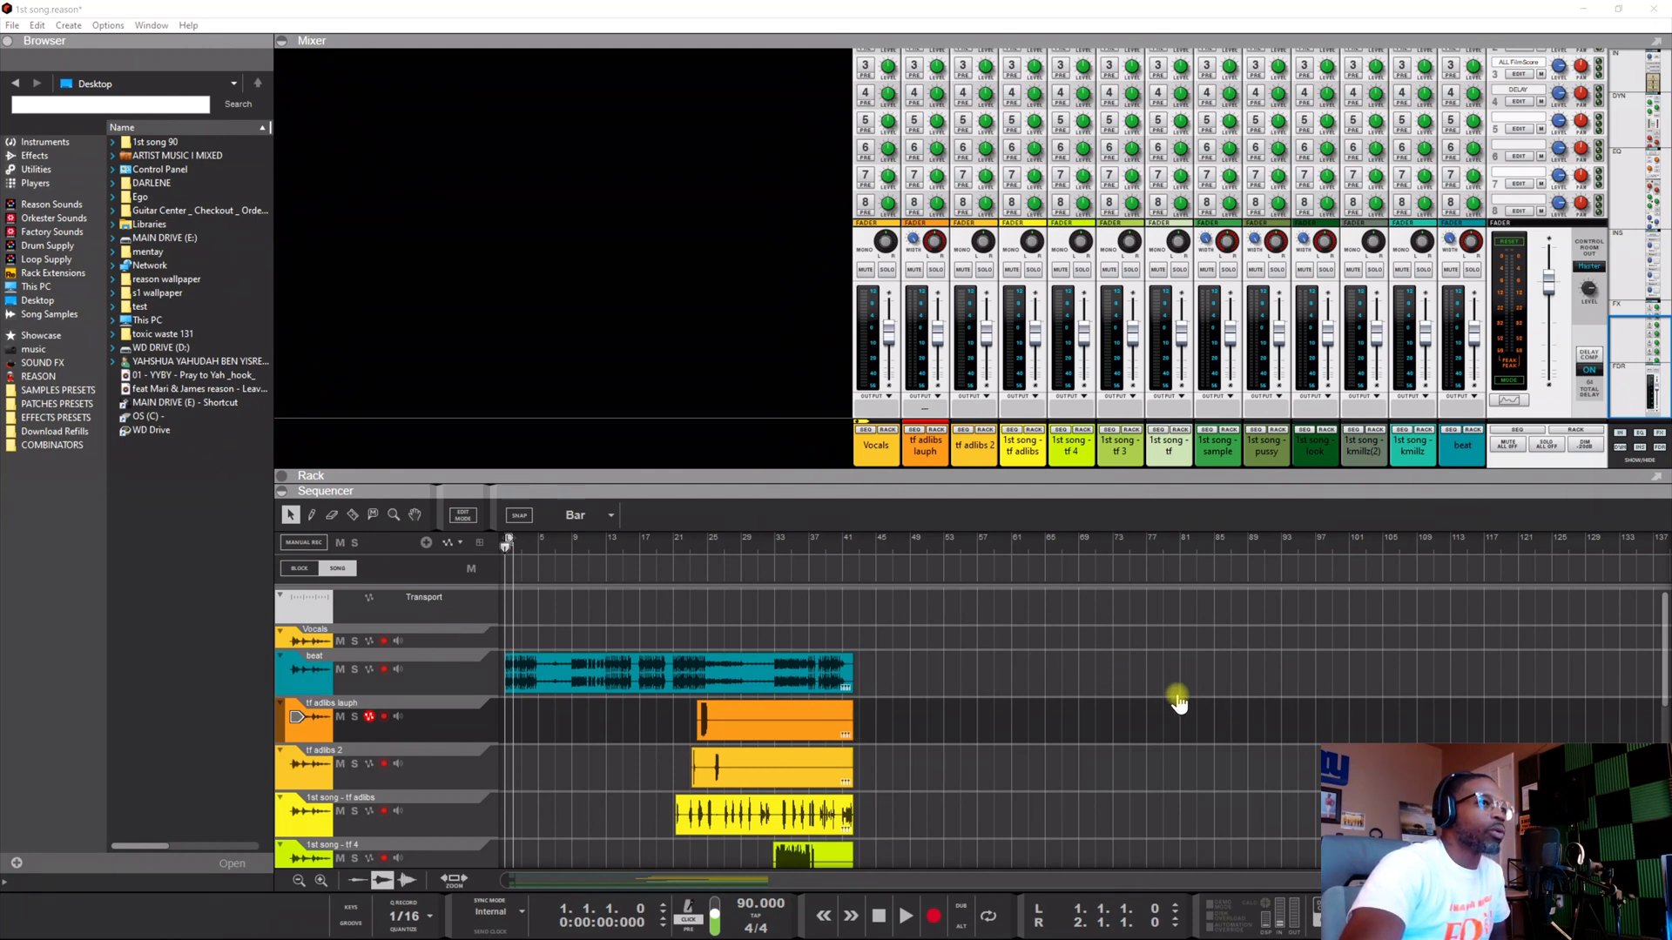
pyautogui.moveTo(1138, 674)
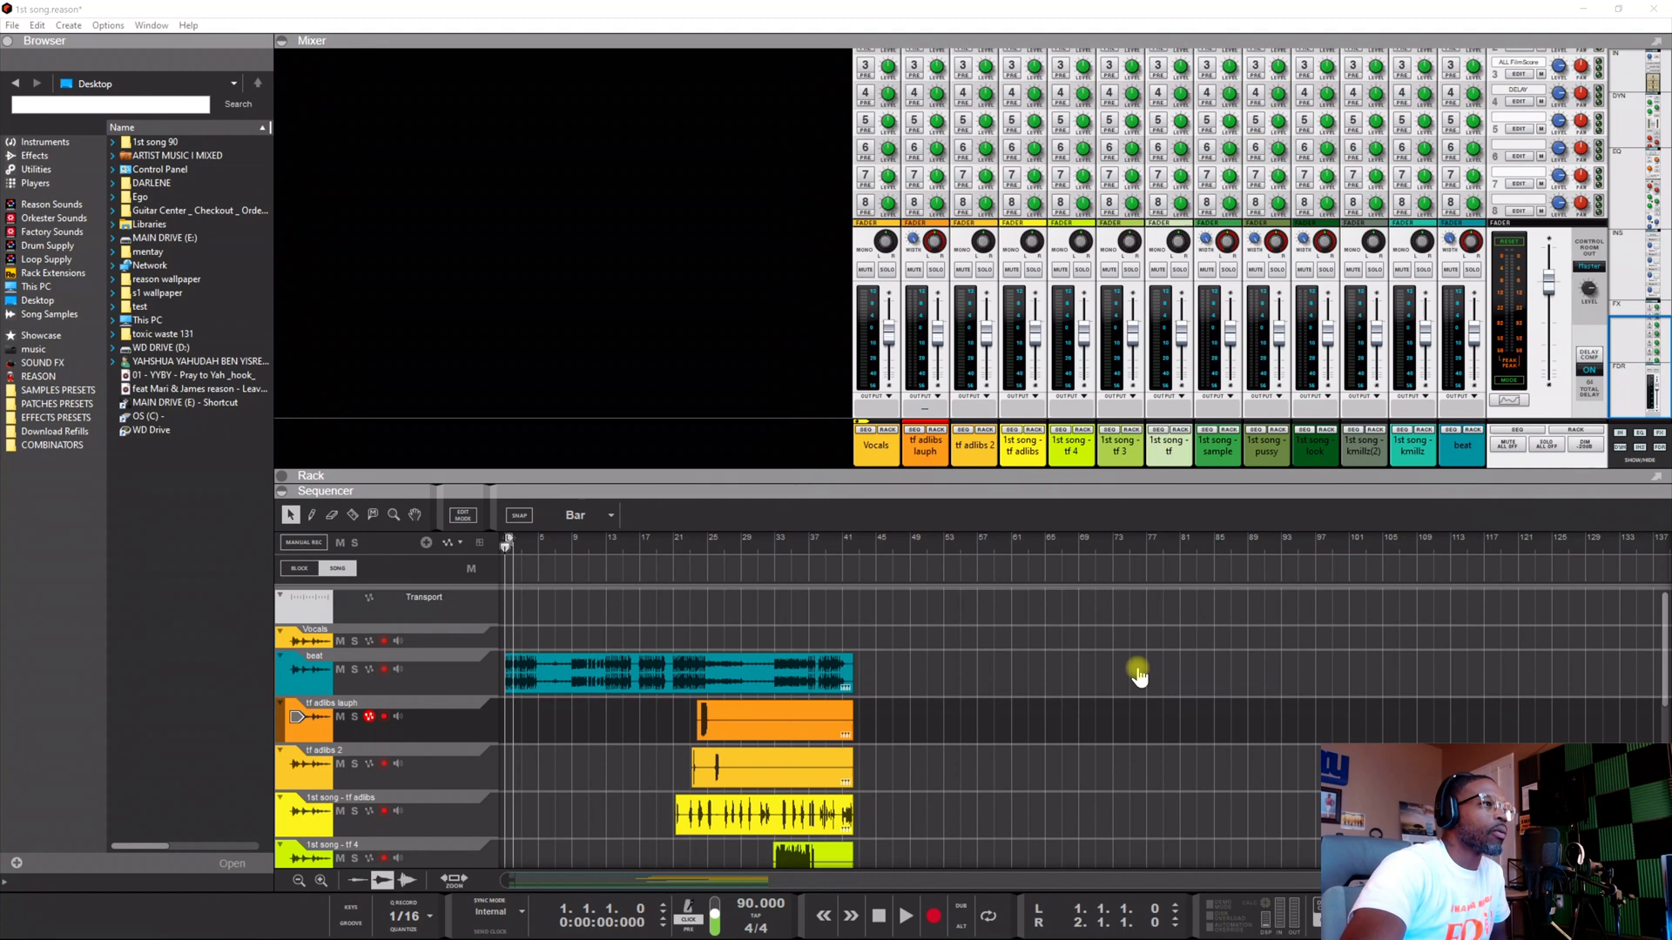
pyautogui.moveTo(1122, 666)
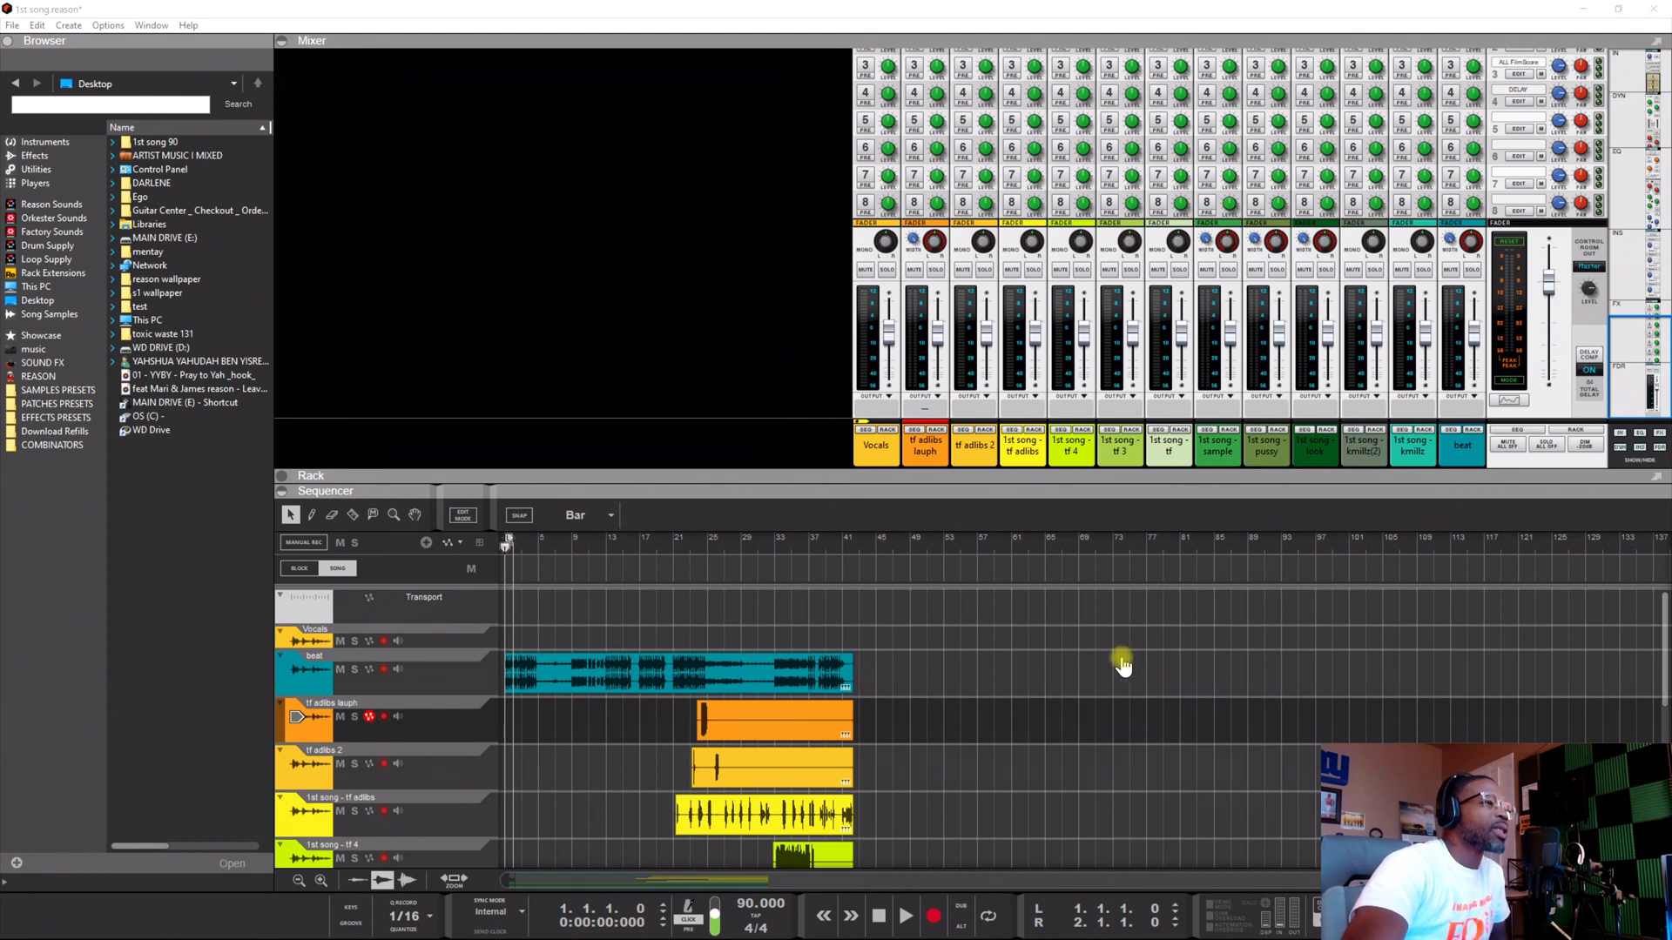
pyautogui.moveTo(1109, 670)
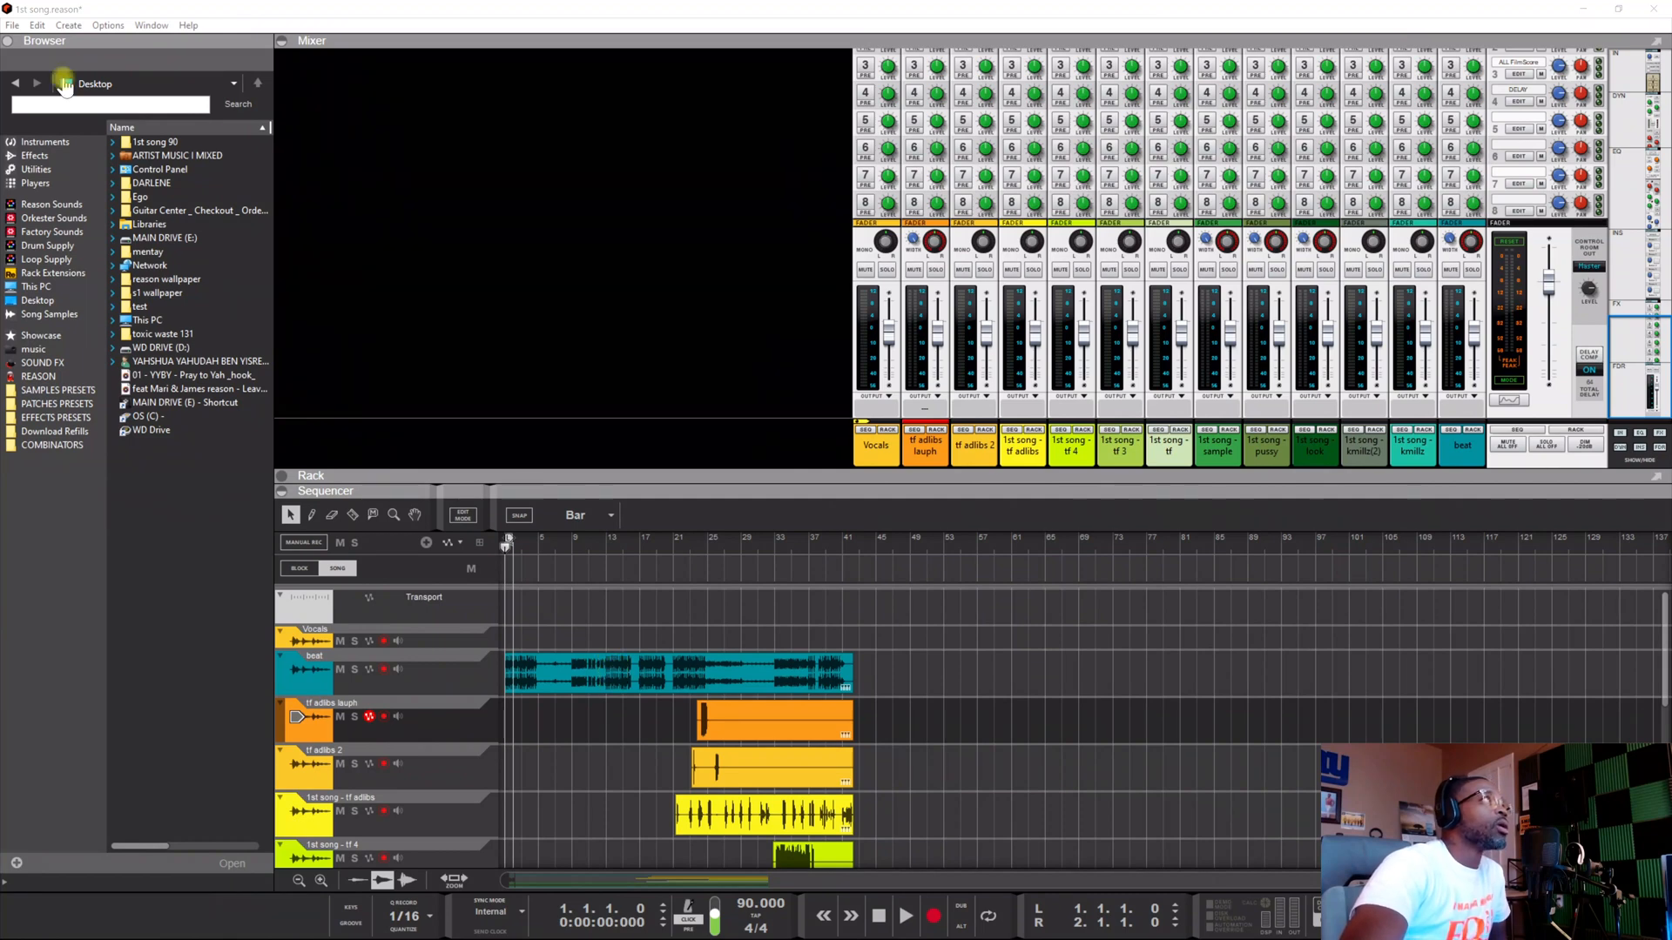
# Step: Browse the File menu, then enlarge the sequencer to show tracks down to sample
pyautogui.click(12, 24)
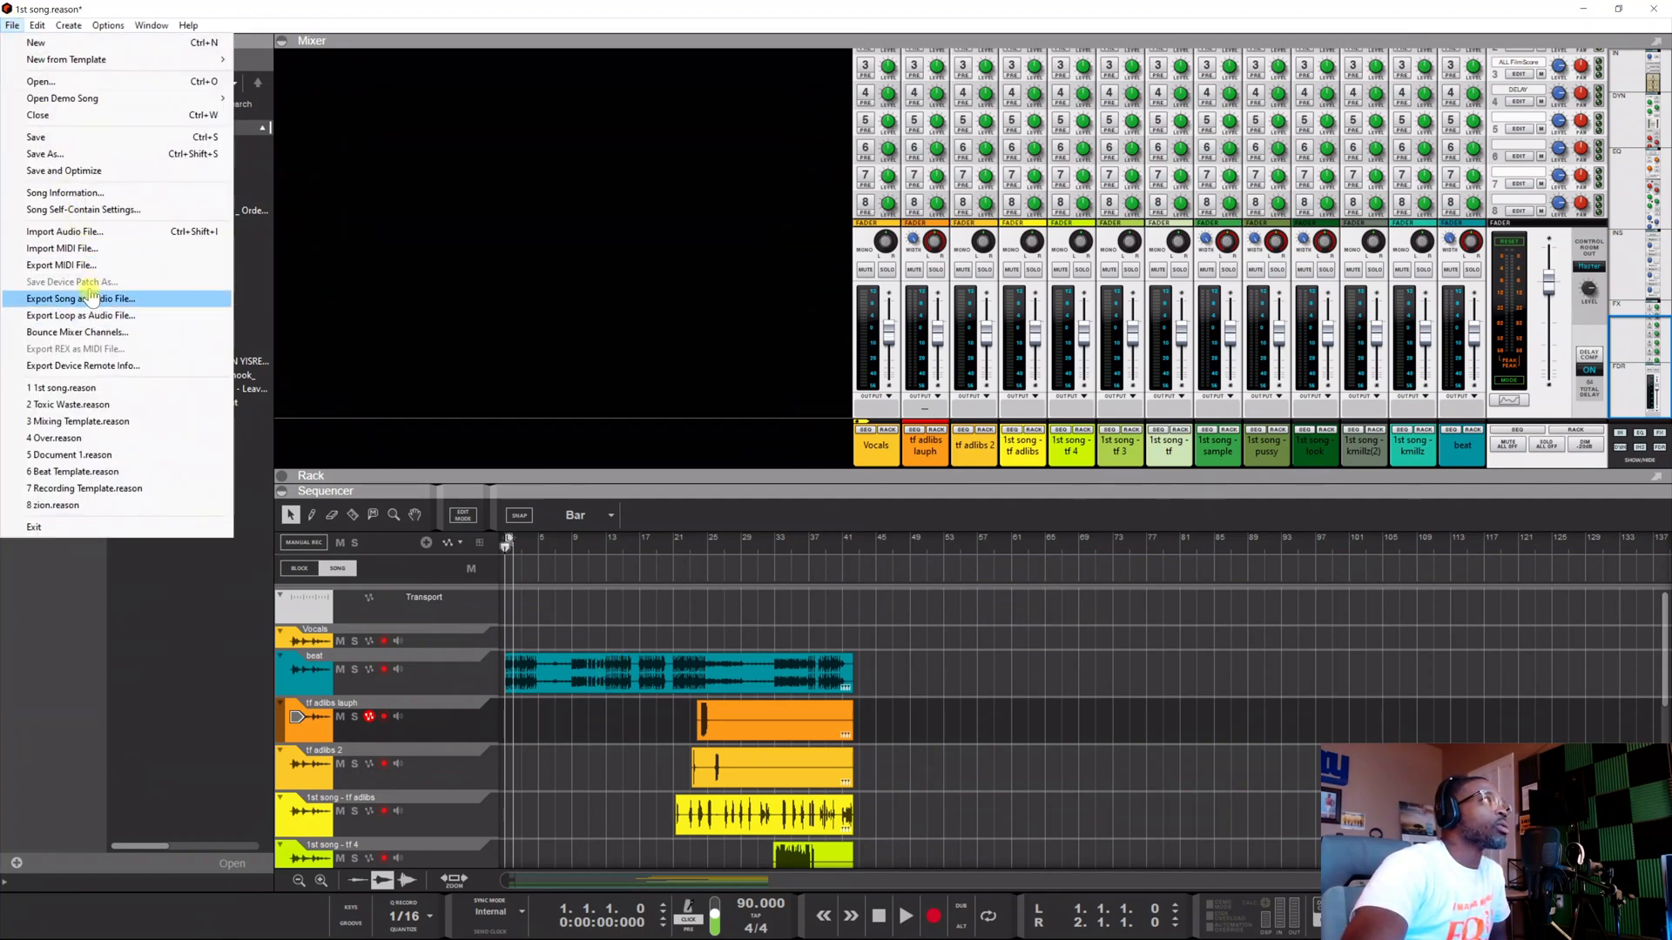
pyautogui.moveTo(62, 171)
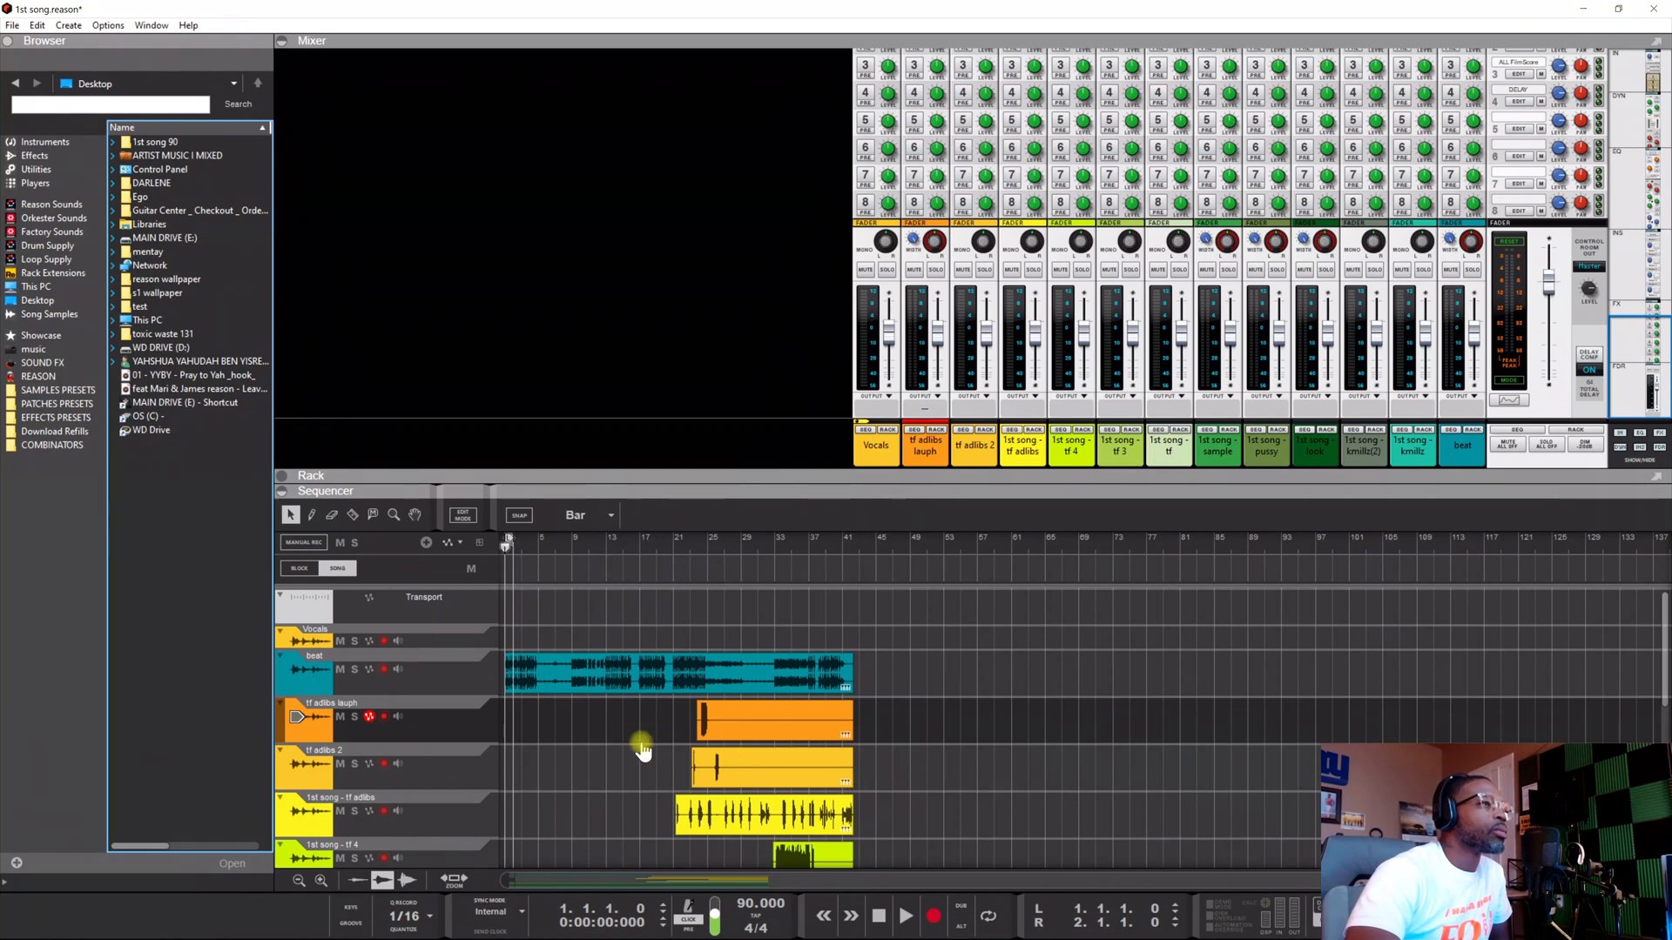
pyautogui.moveTo(507, 736)
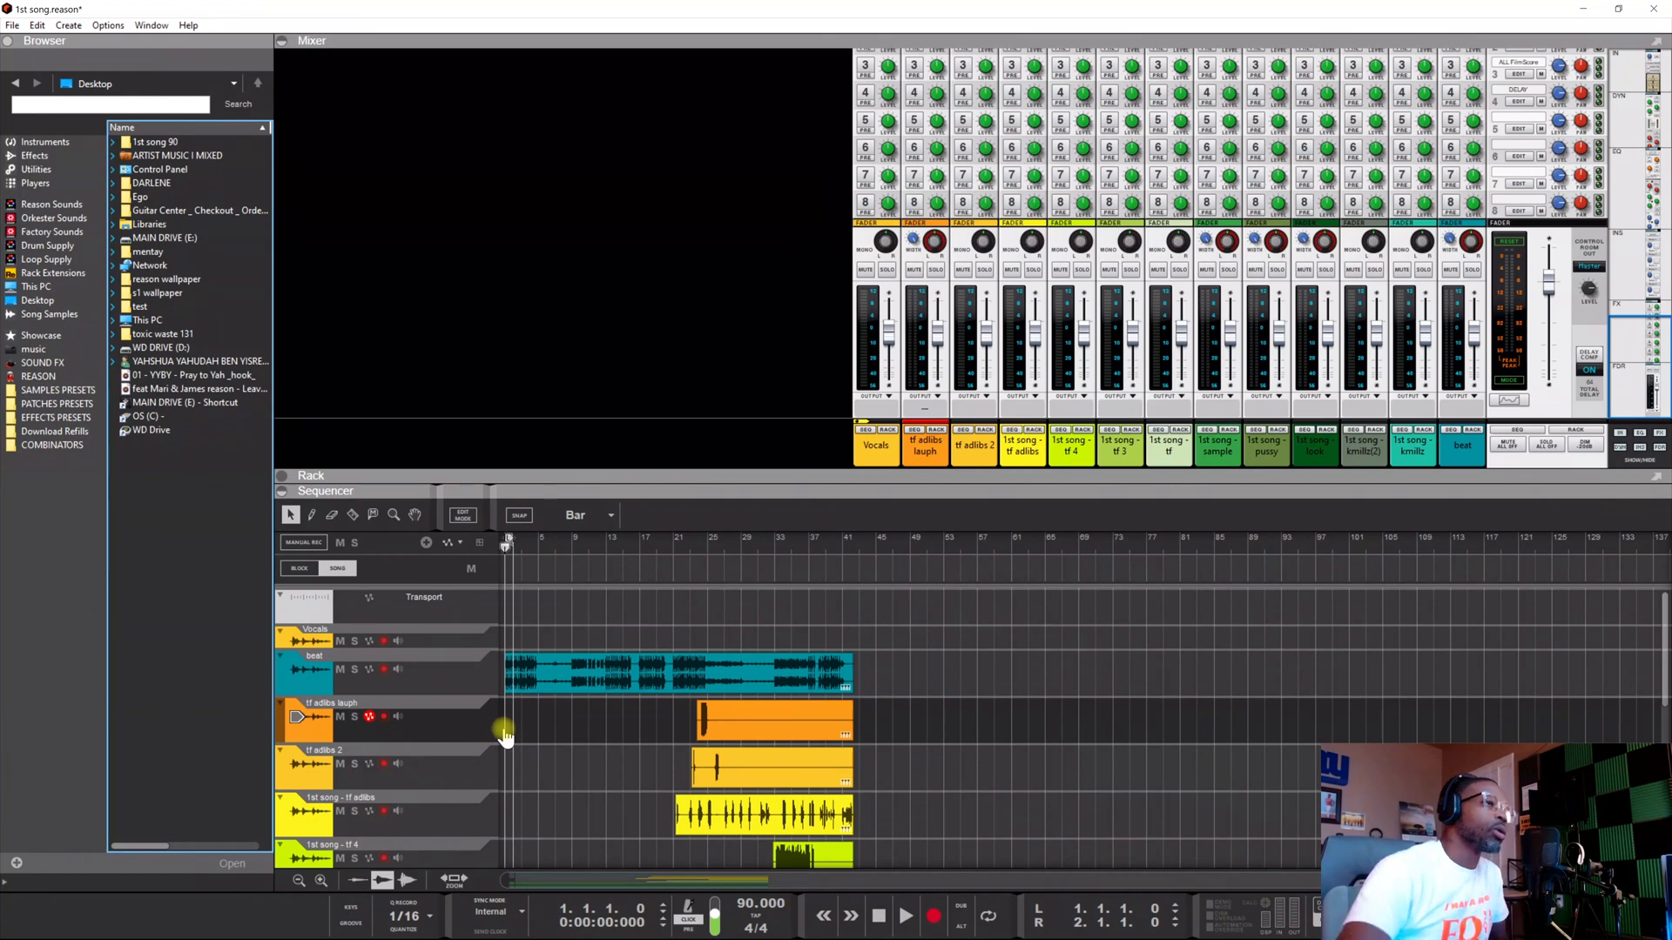
pyautogui.click(11, 24)
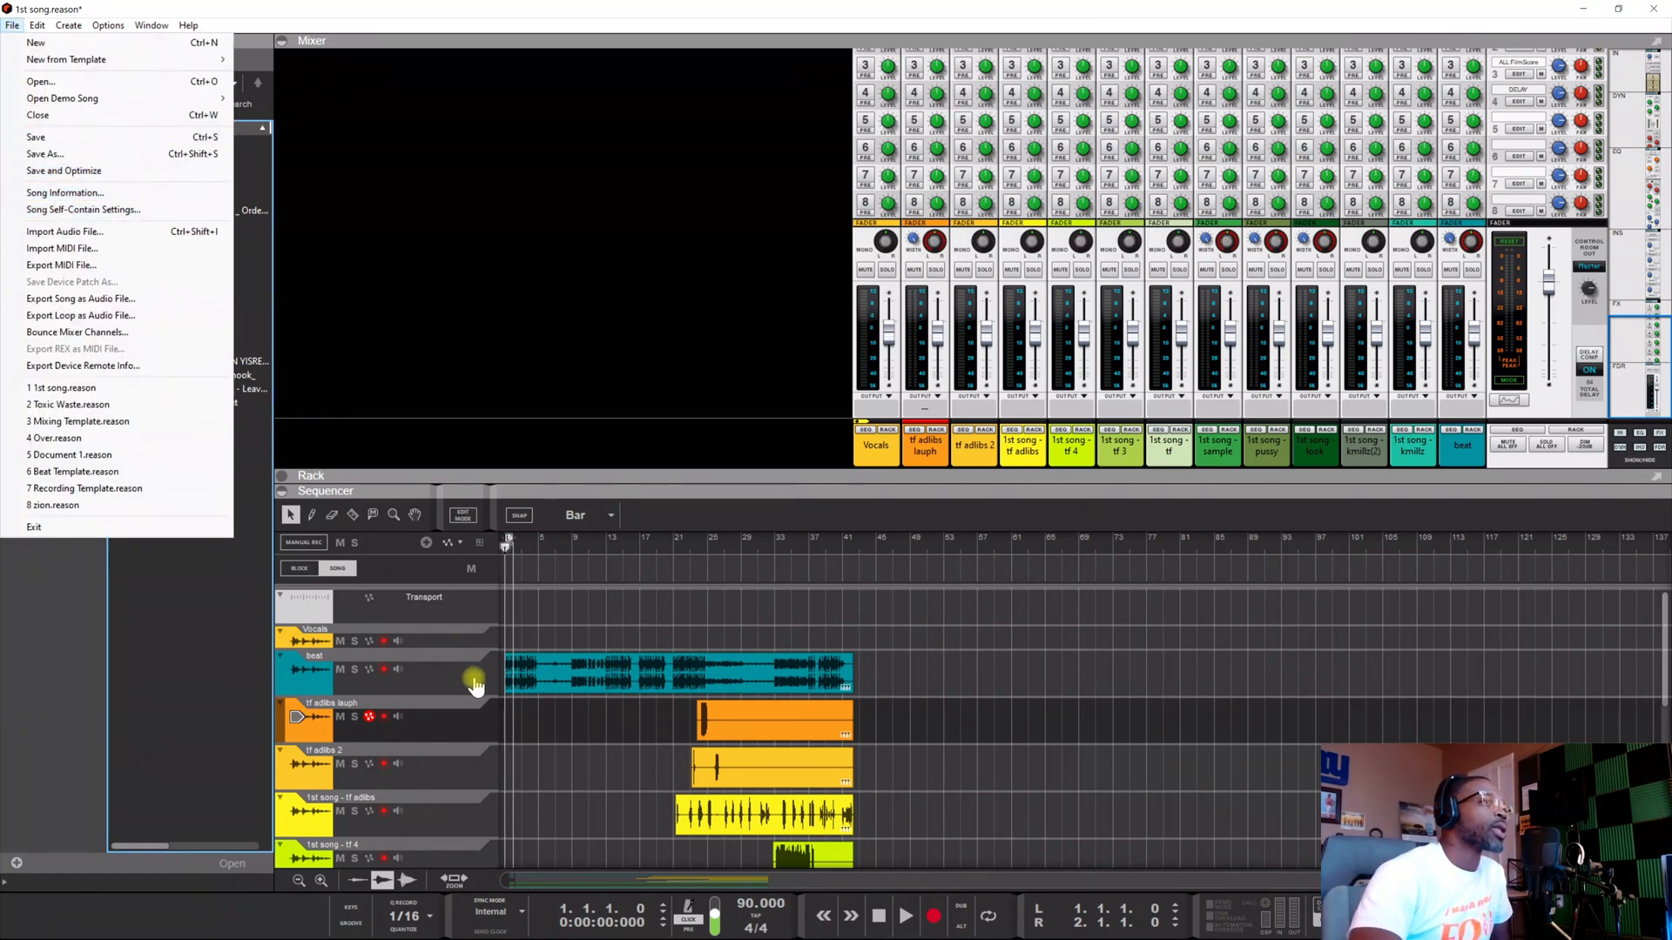
pyautogui.moveTo(643, 760)
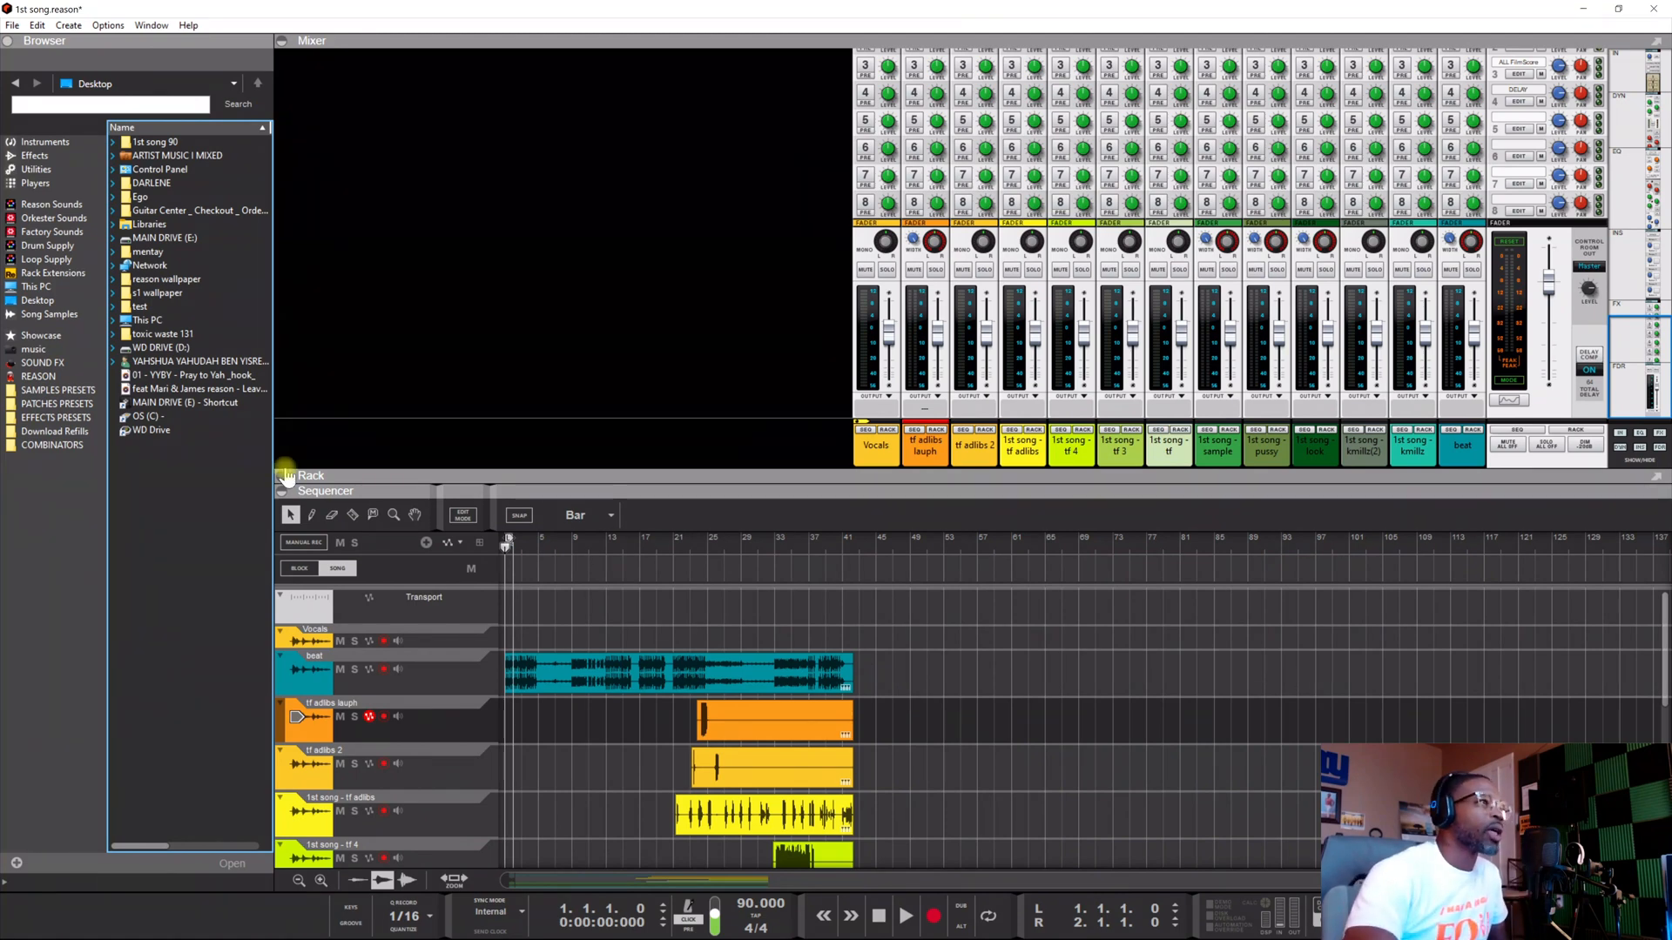
pyautogui.click(773, 717)
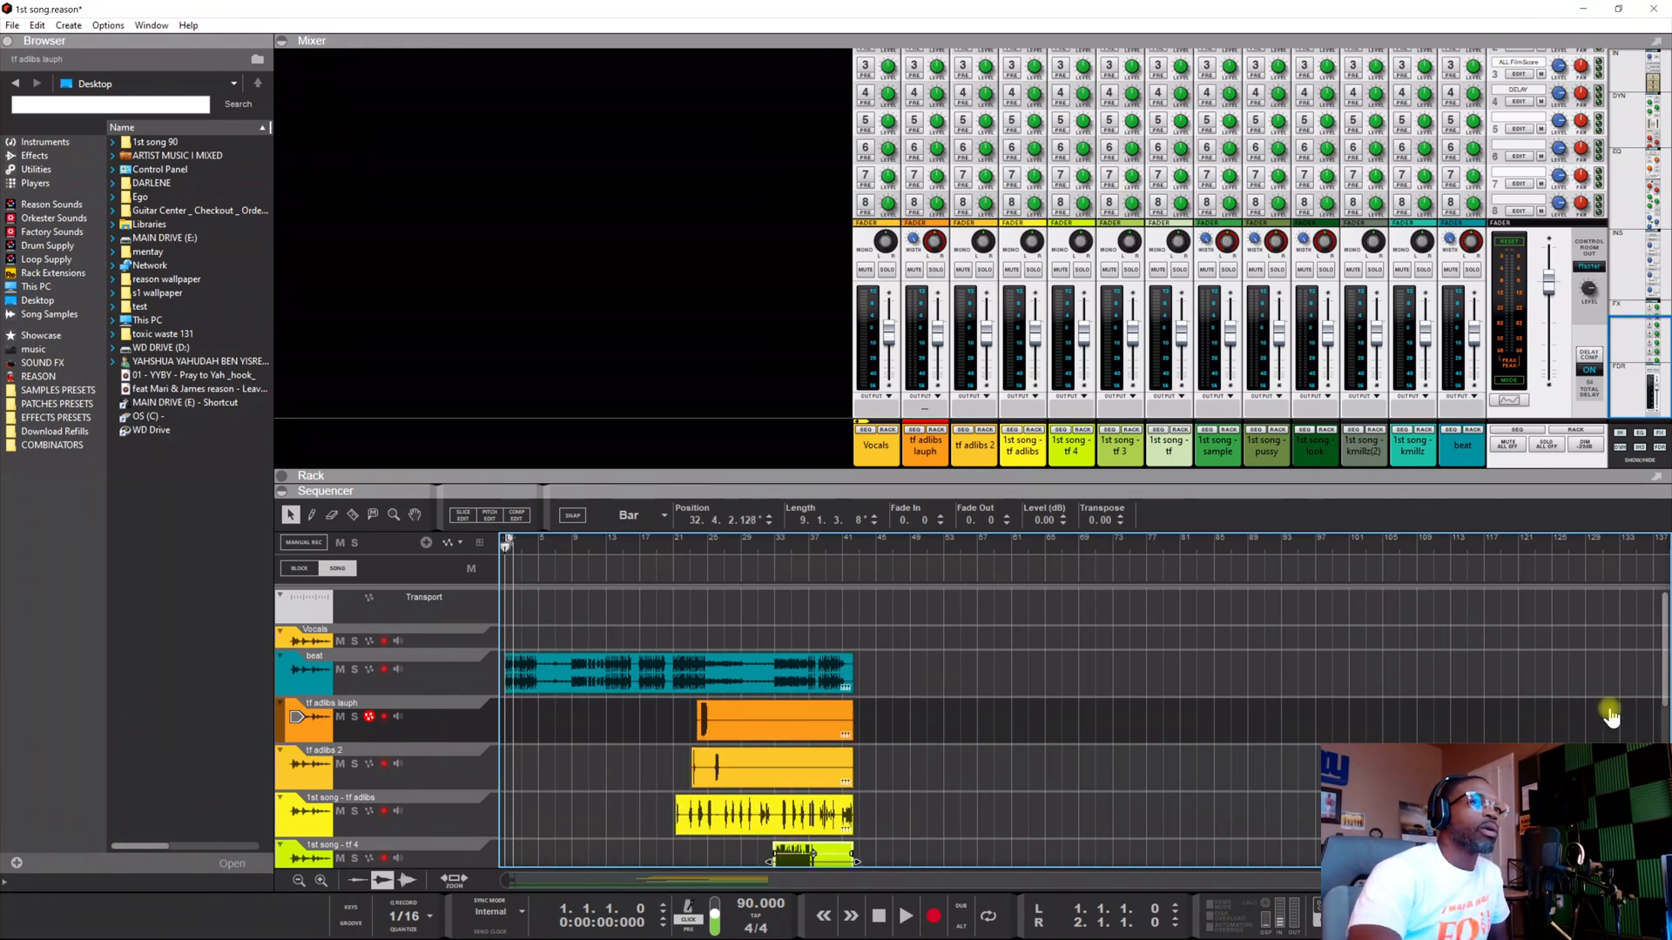
pyautogui.moveTo(1556, 682)
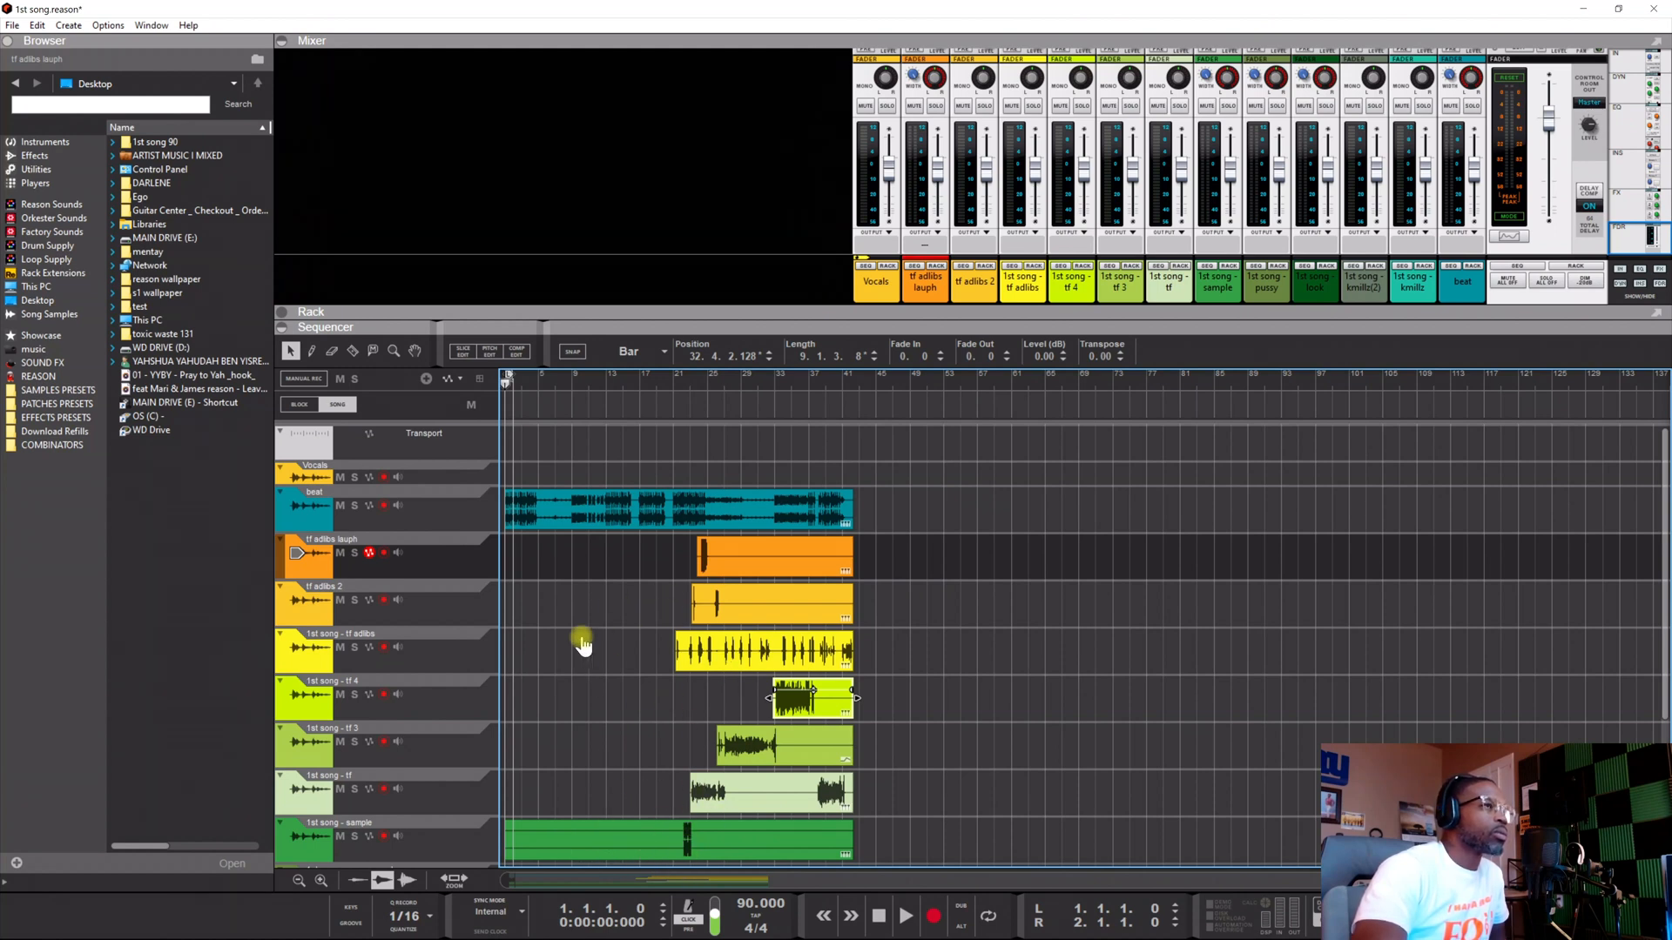
pyautogui.moveTo(915, 733)
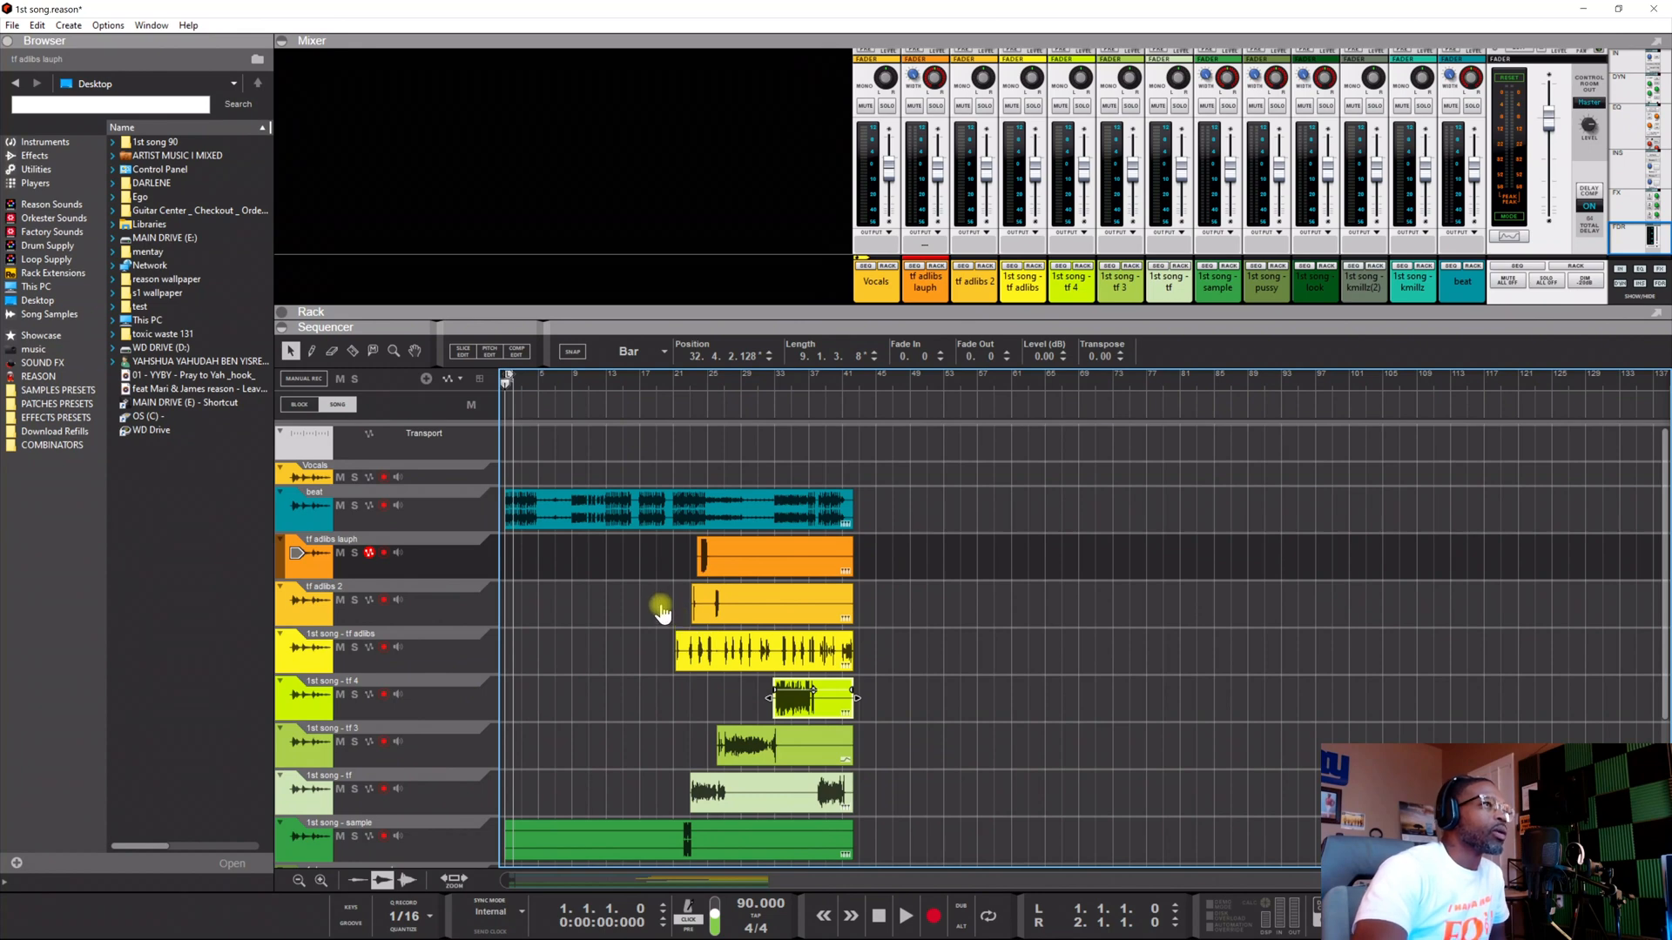
# Step: Open Bounce Mixer Channels from the File menu, then cancel without exporting audio
pyautogui.click(37, 25)
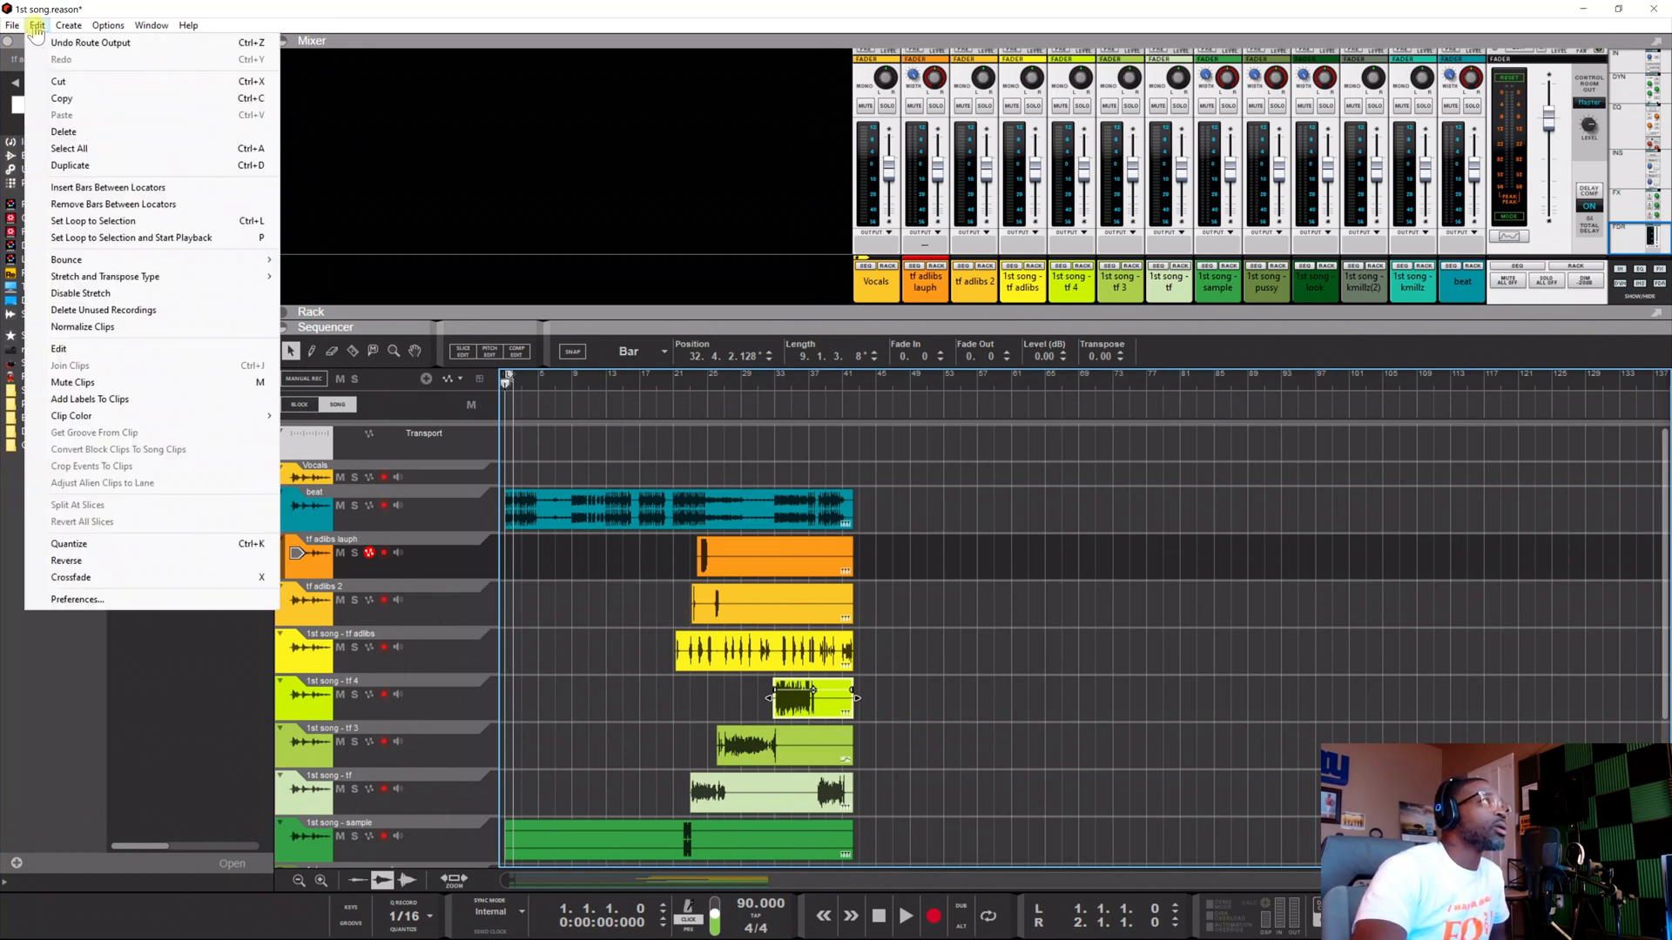
pyautogui.click(11, 24)
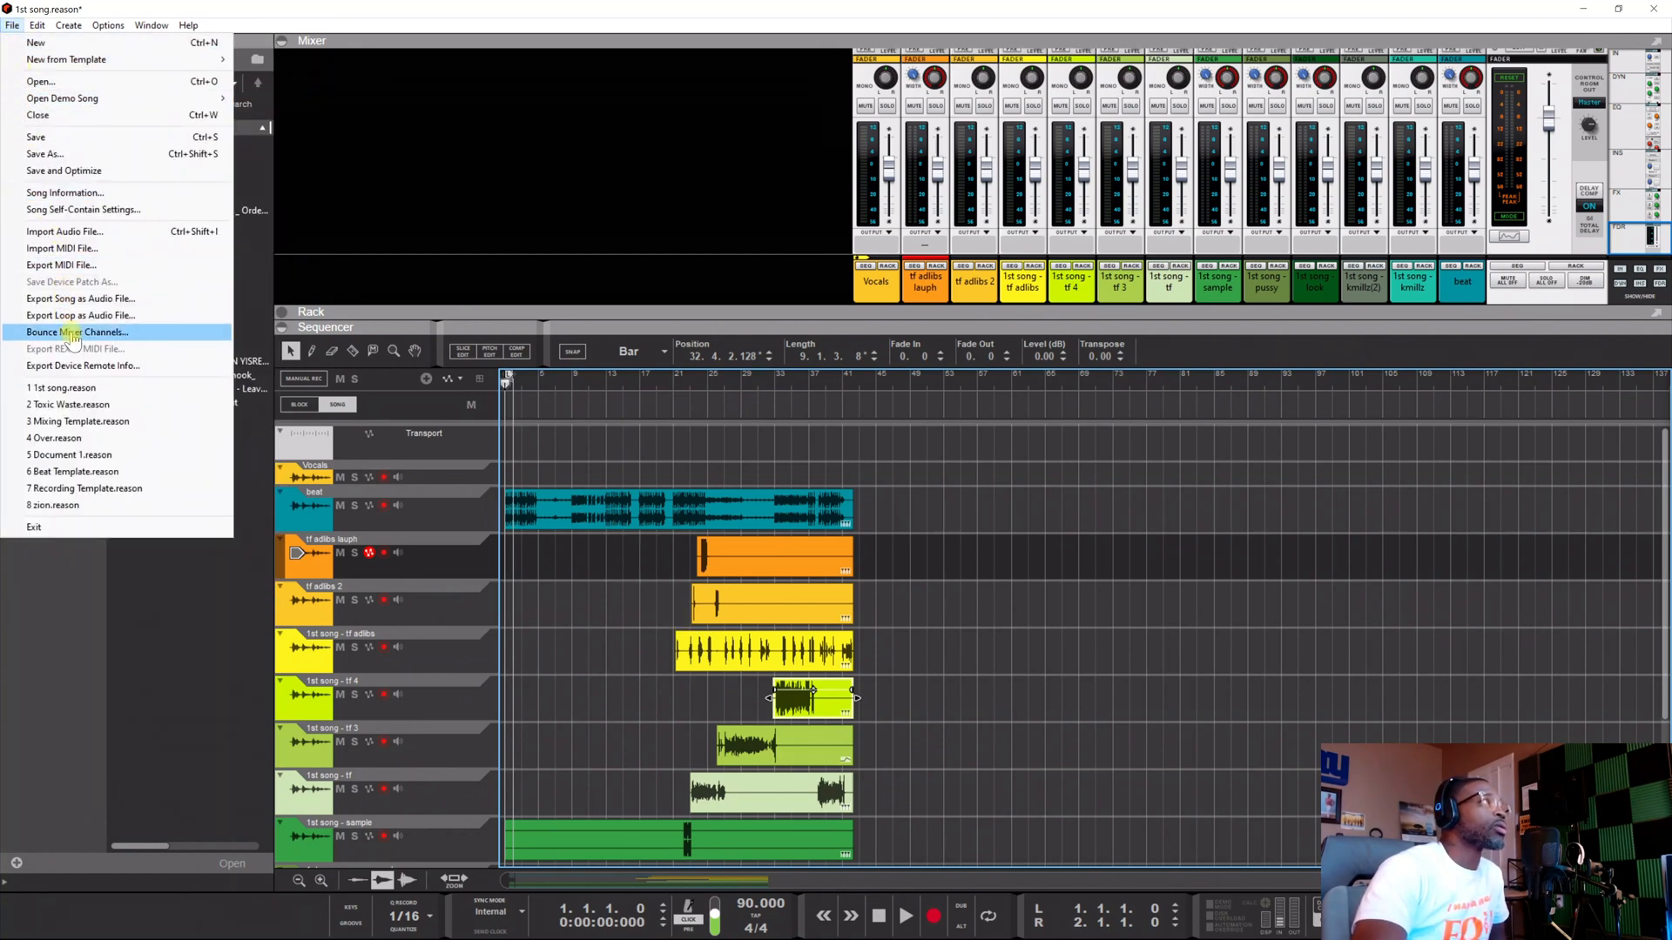
pyautogui.click(75, 332)
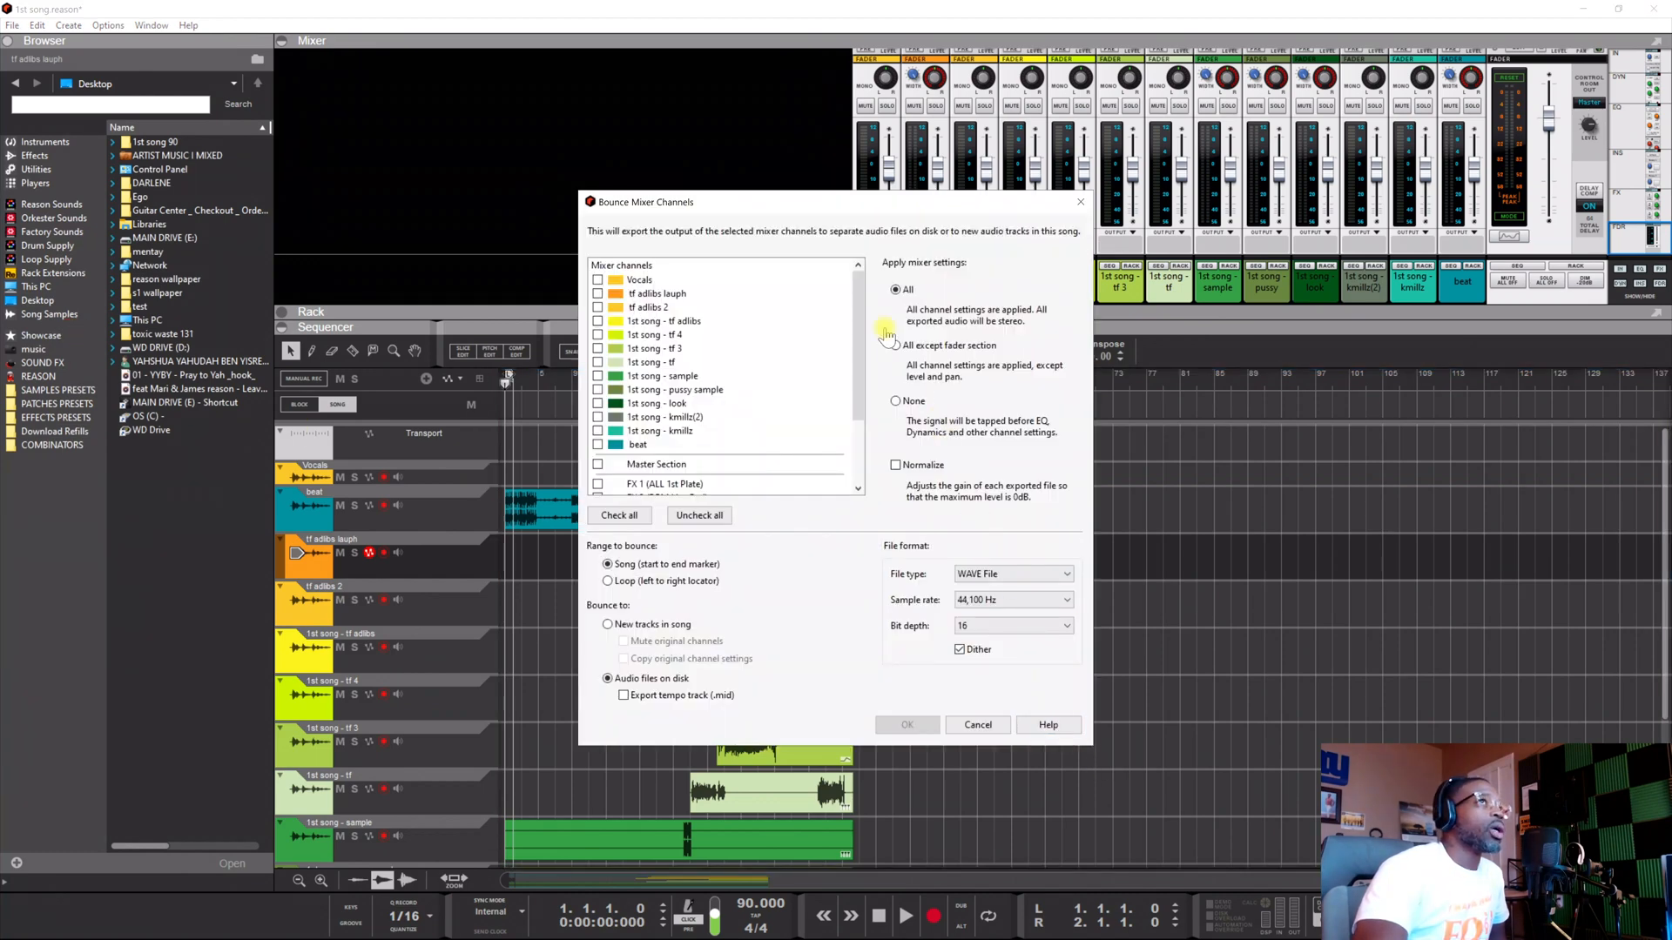
pyautogui.moveTo(698, 489)
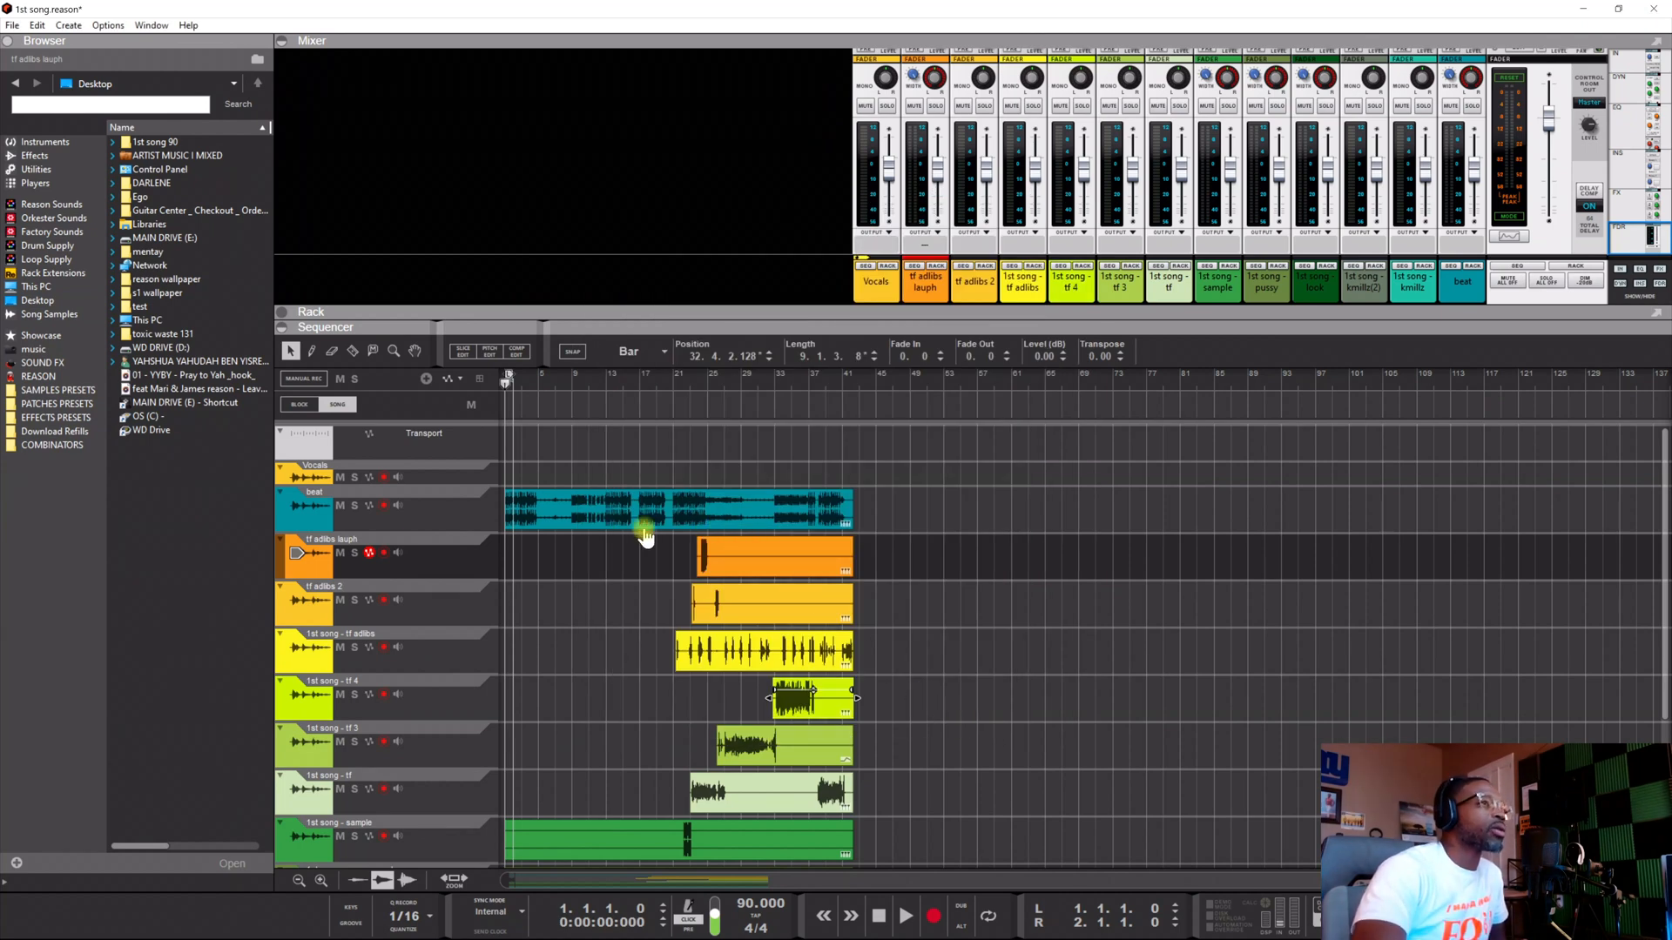
pyautogui.moveTo(589, 687)
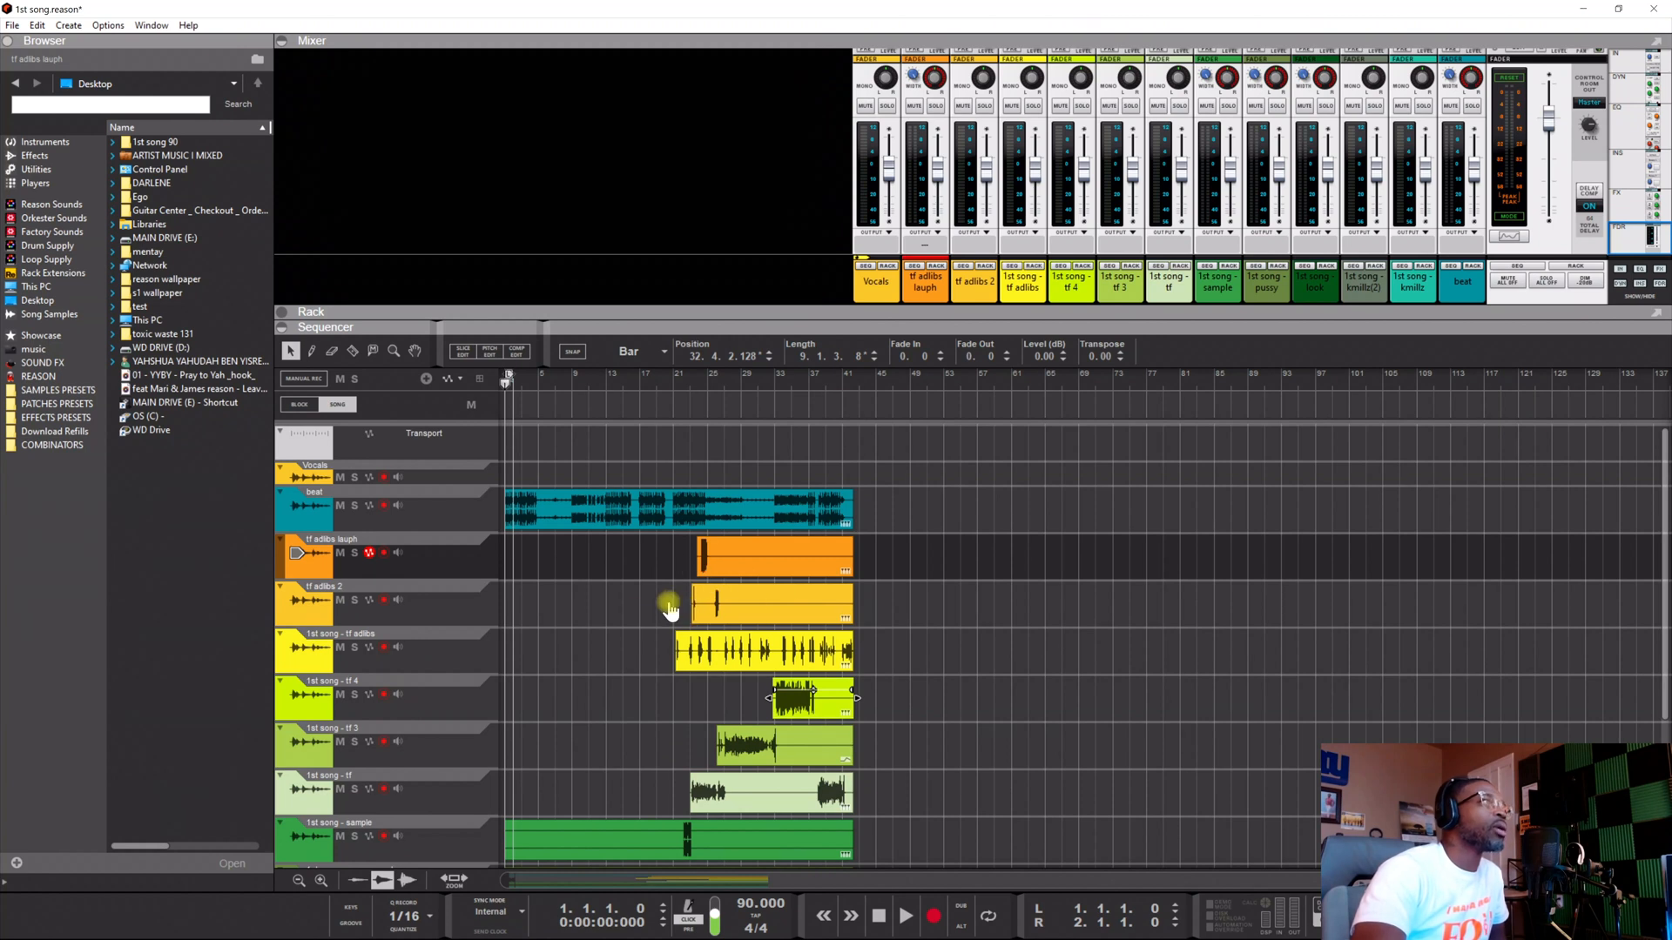
# Step: Select the beat audio clip and move from the File menu to the Edit menu
pyautogui.click(147, 320)
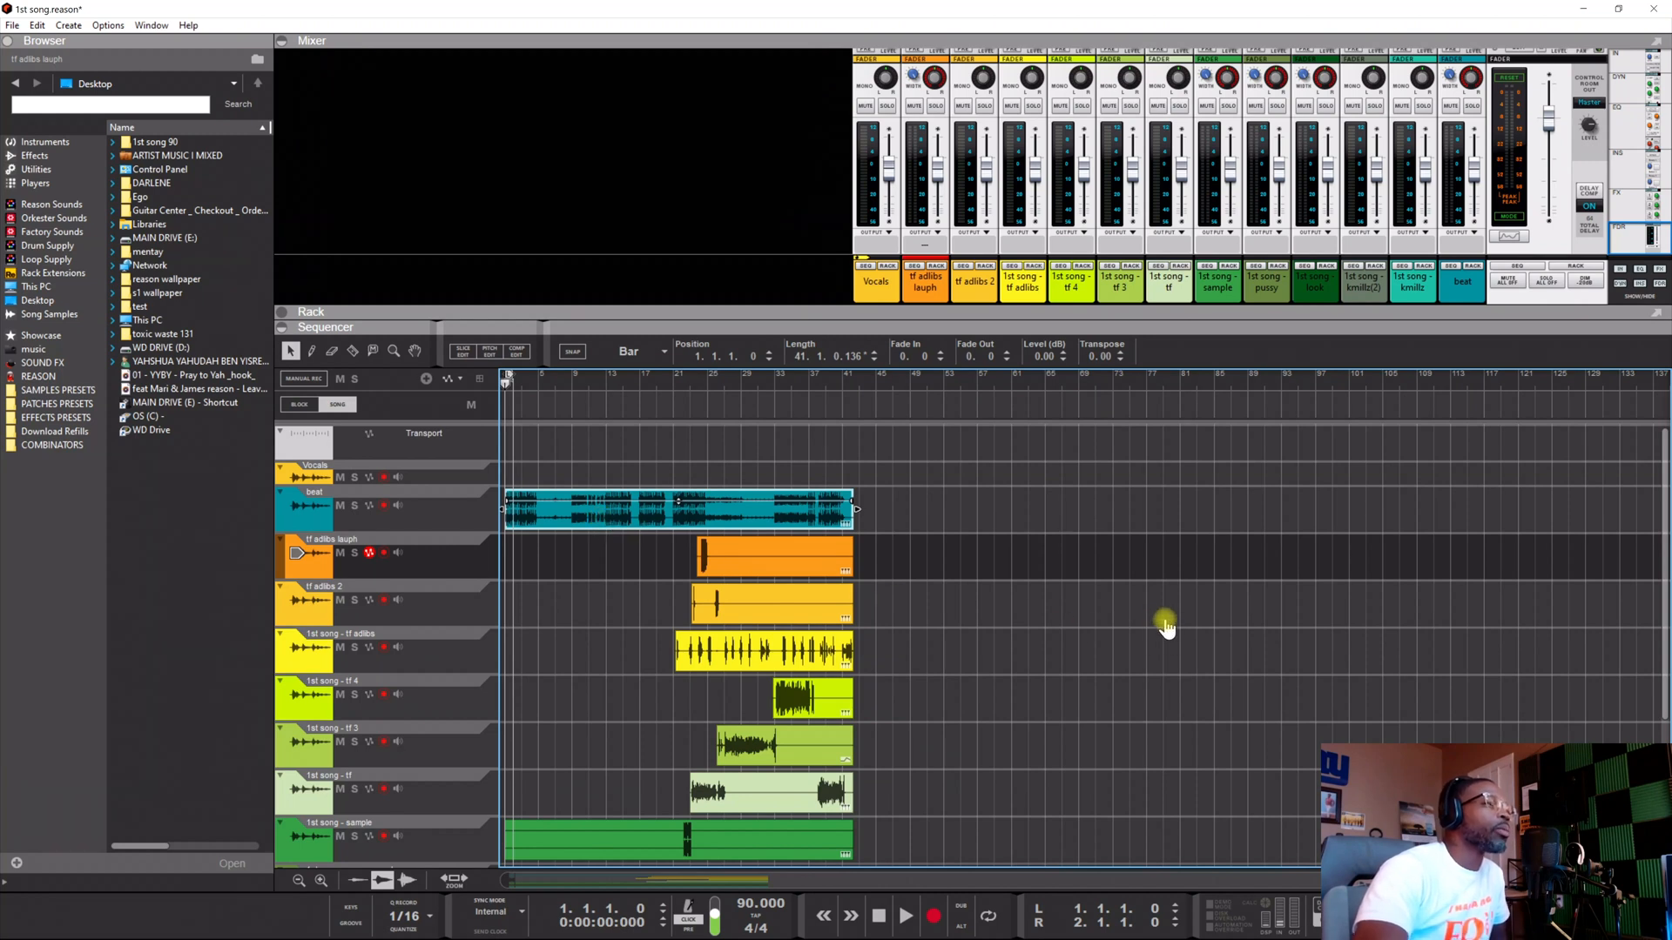
pyautogui.moveTo(1171, 643)
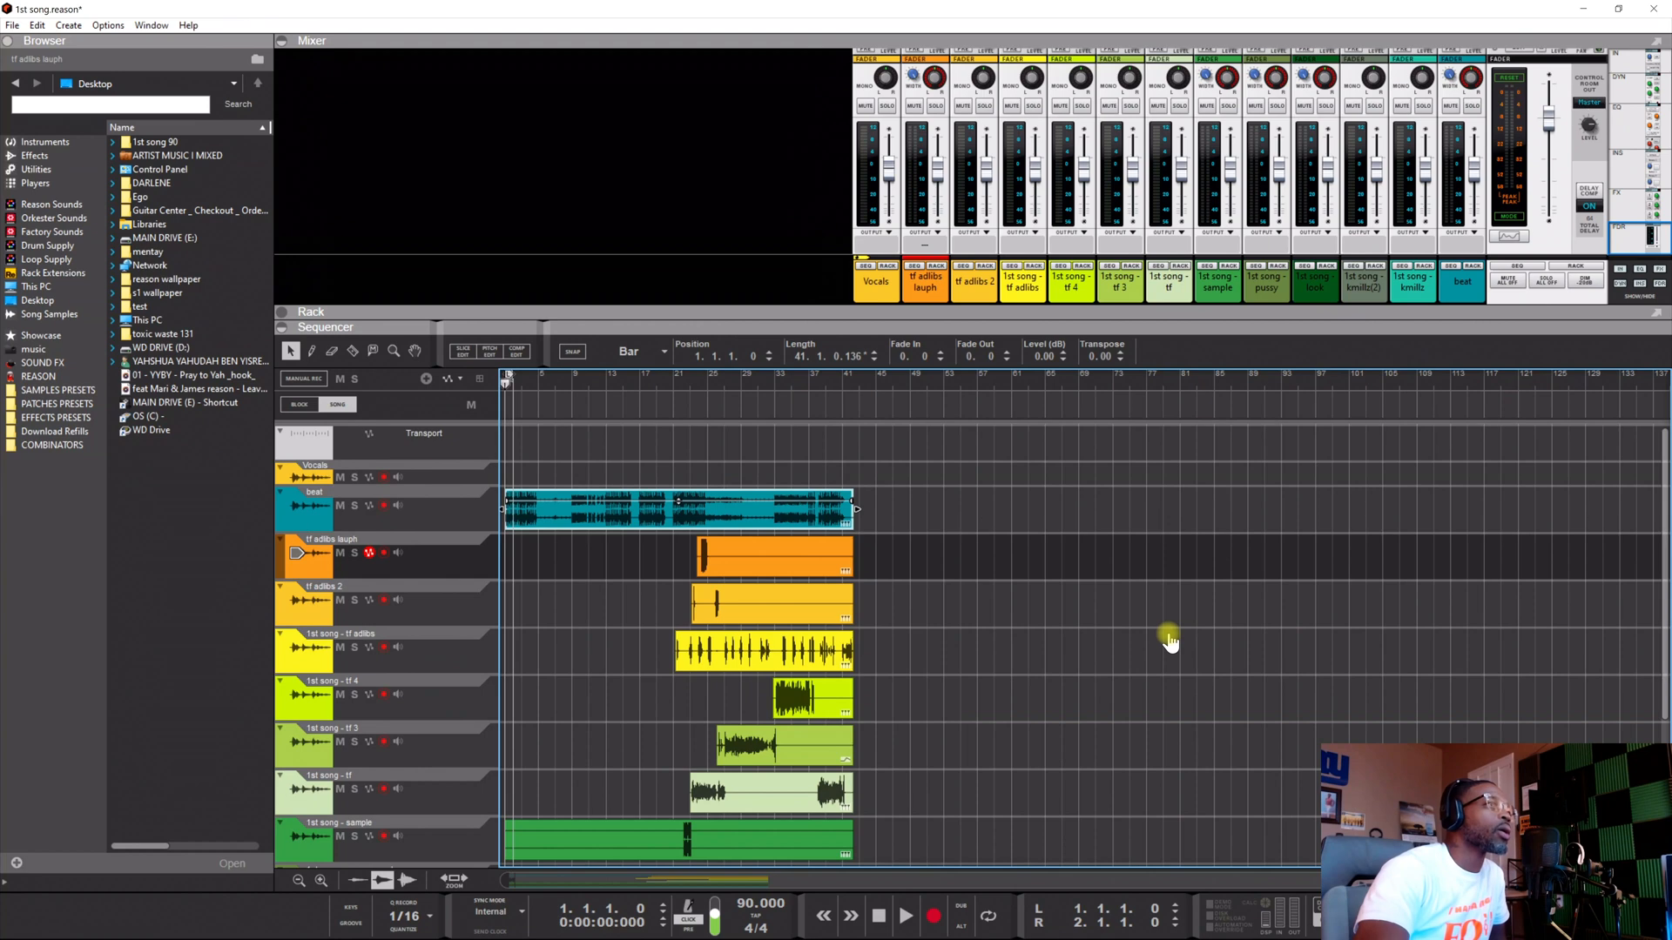
pyautogui.click(12, 24)
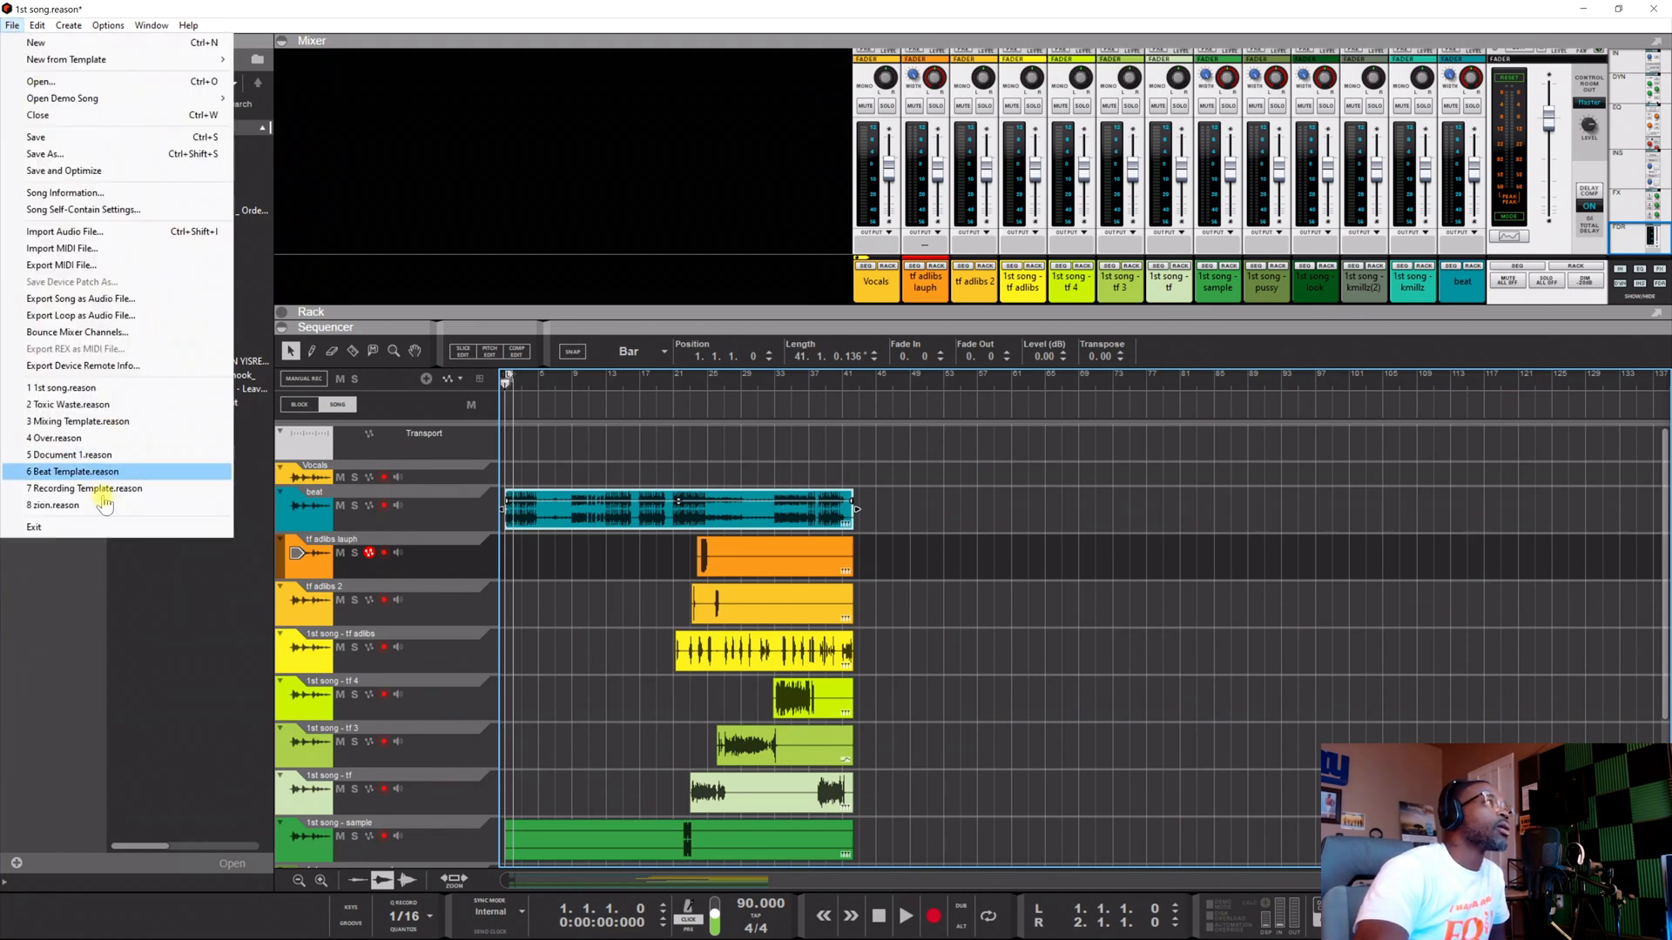
pyautogui.click(39, 25)
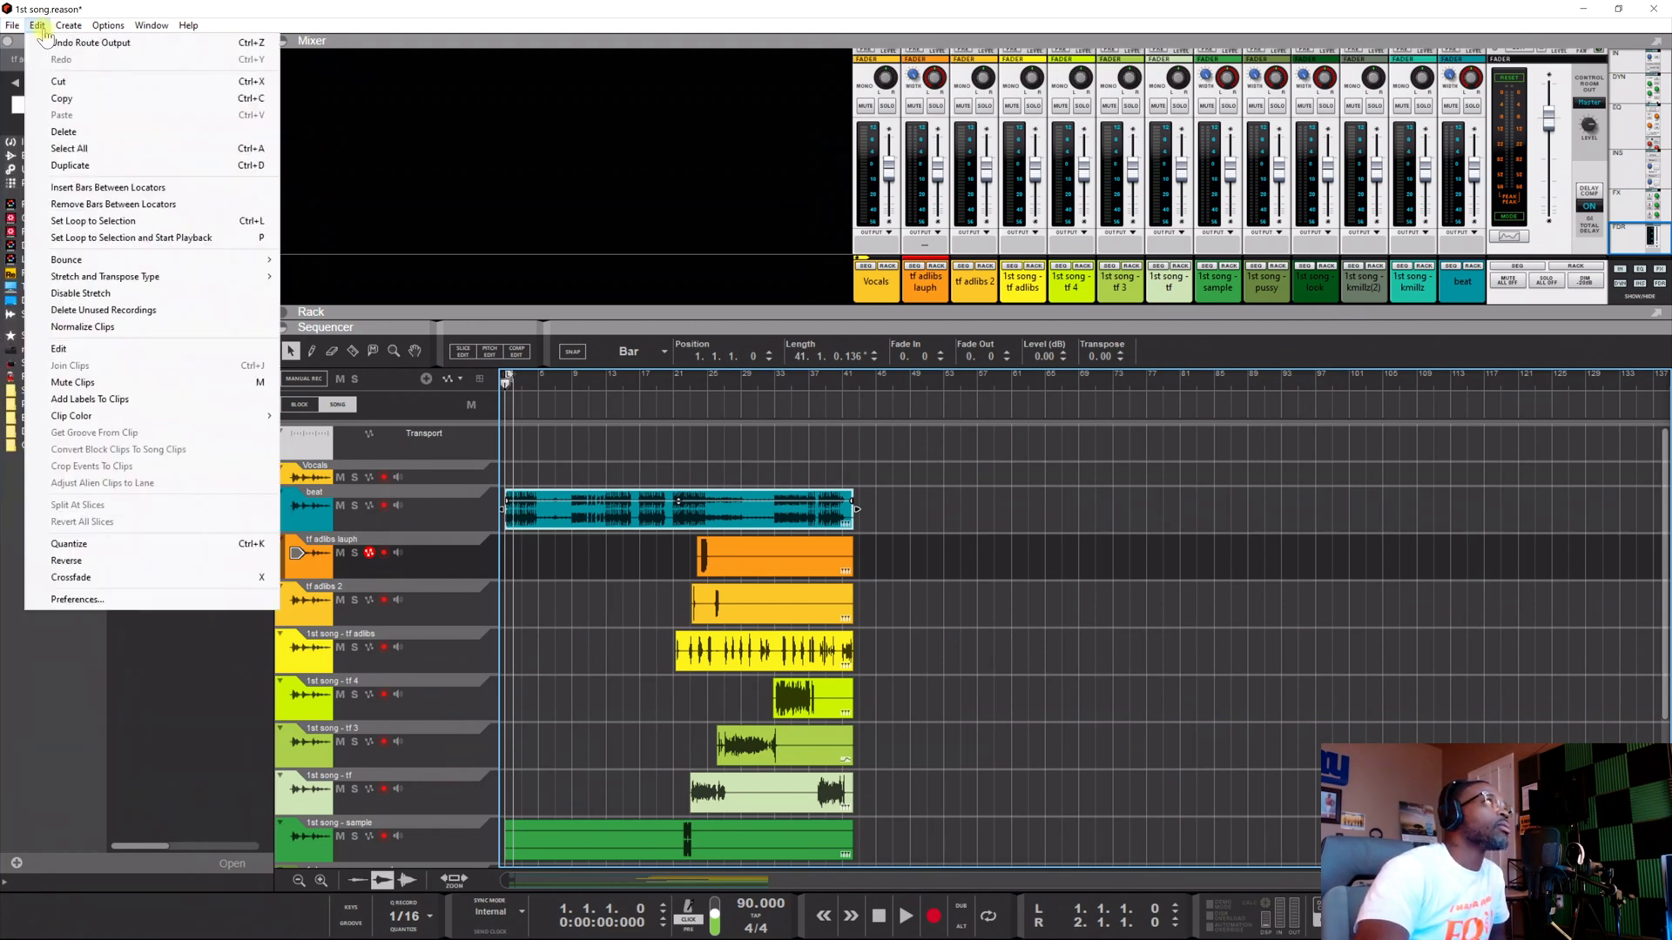
# Step: Check the Advanced tab's scratch disk folder (LOSS LEADAS WORLD\REASON) in Preferences, then close
pyautogui.click(77, 599)
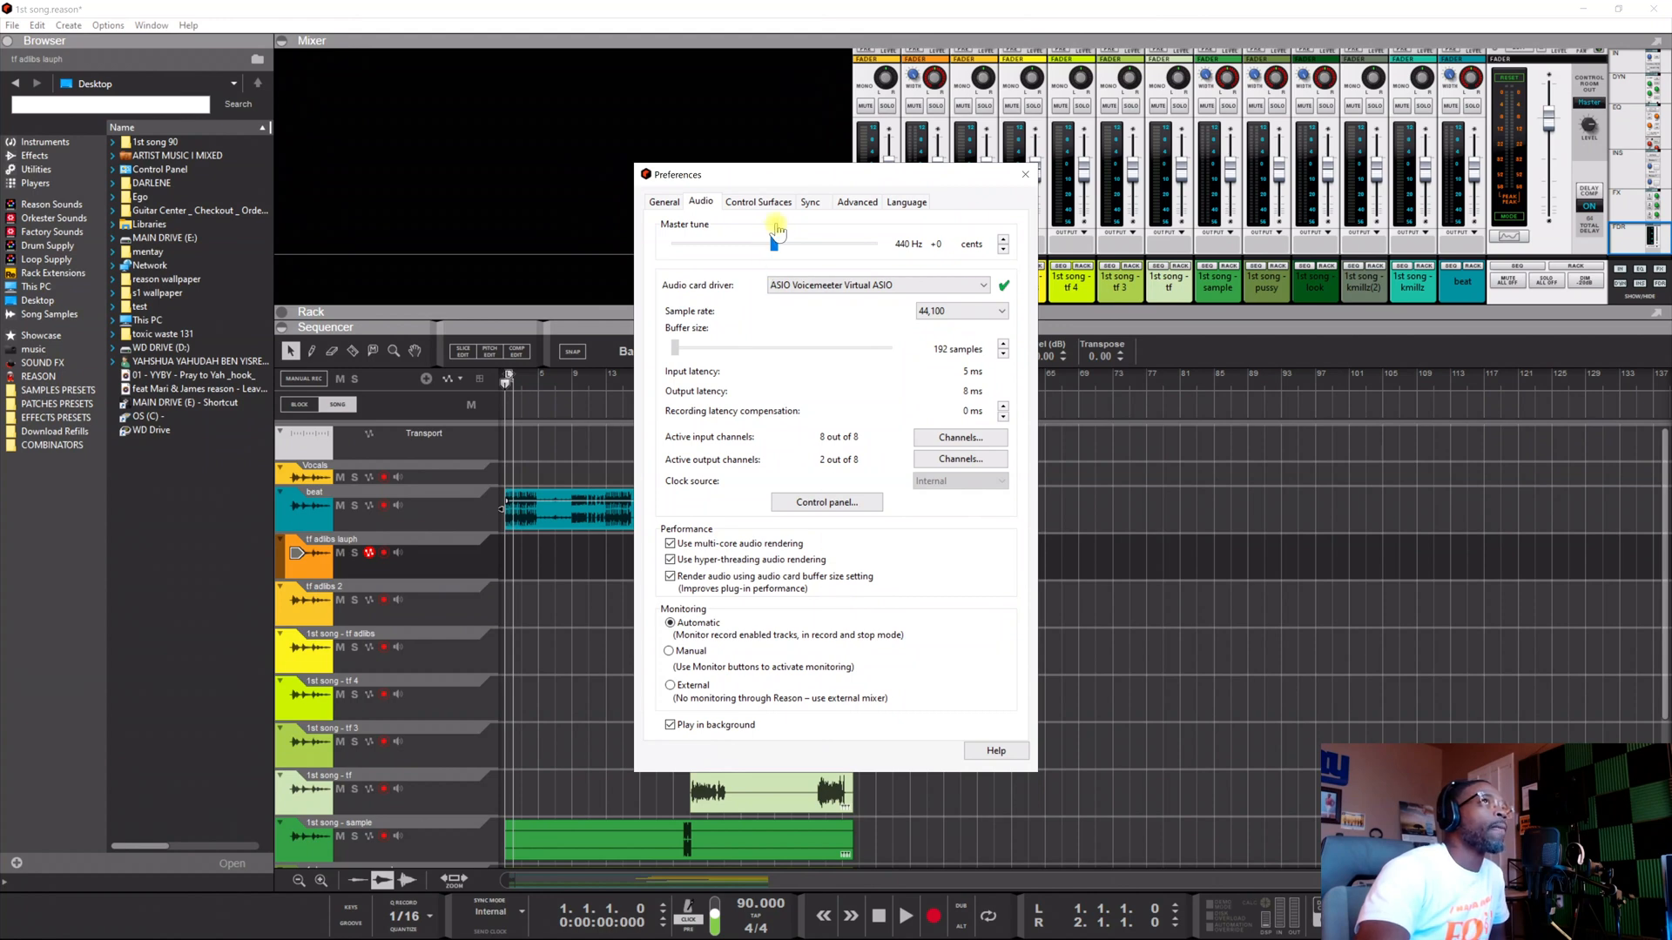
pyautogui.click(855, 201)
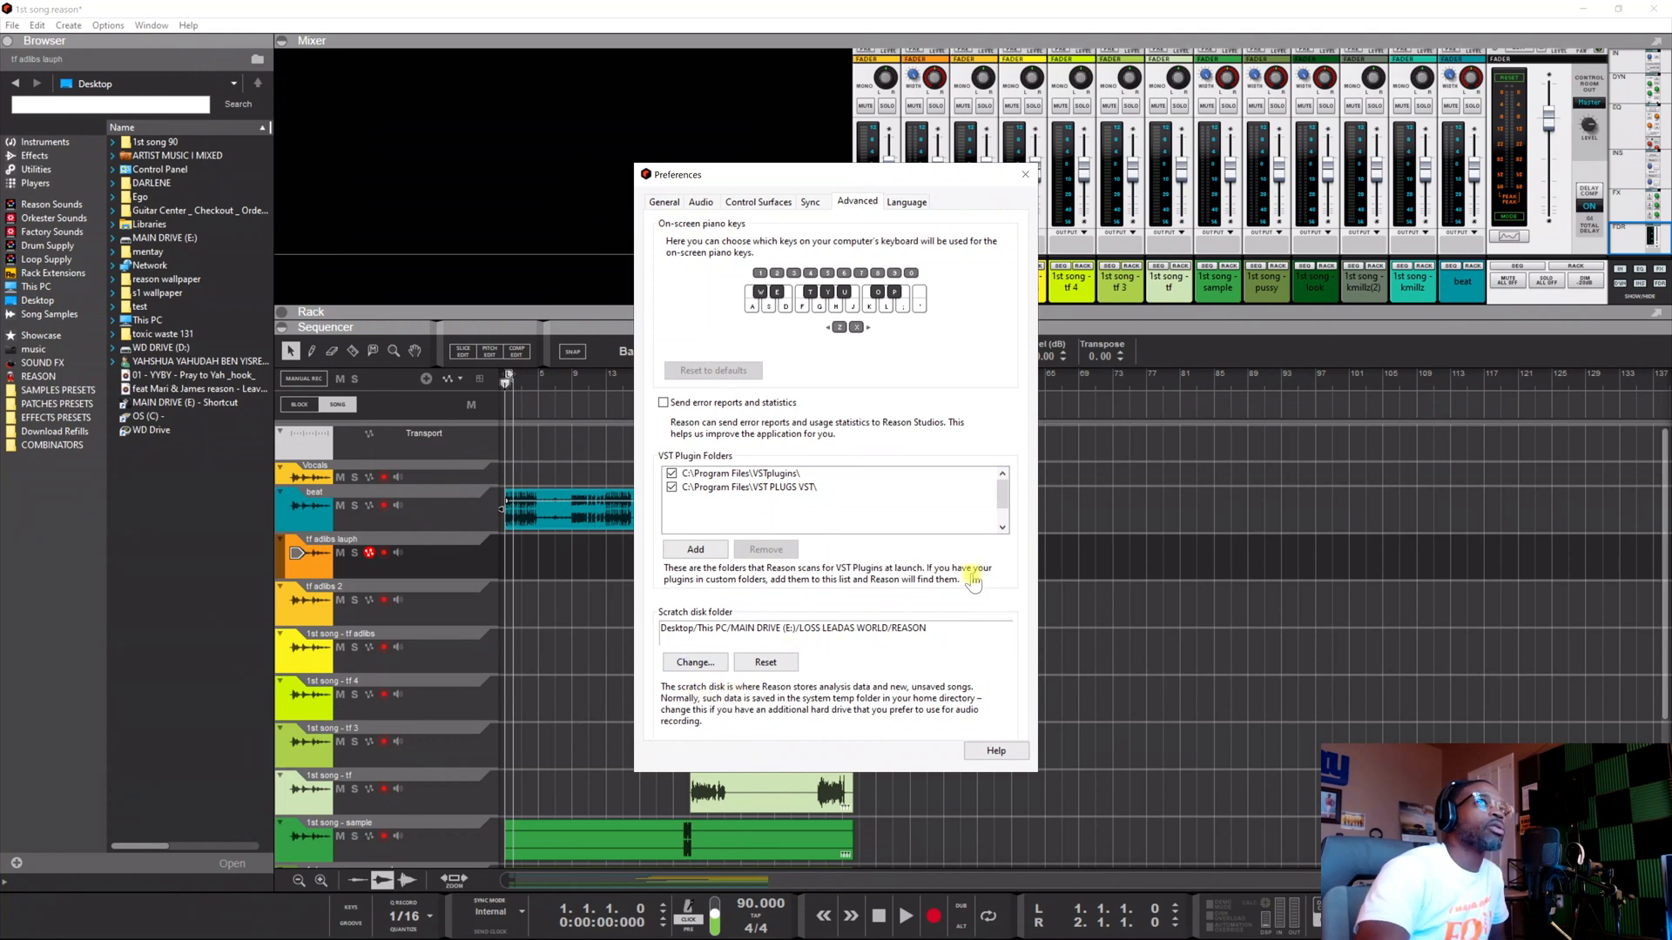
pyautogui.click(1022, 174)
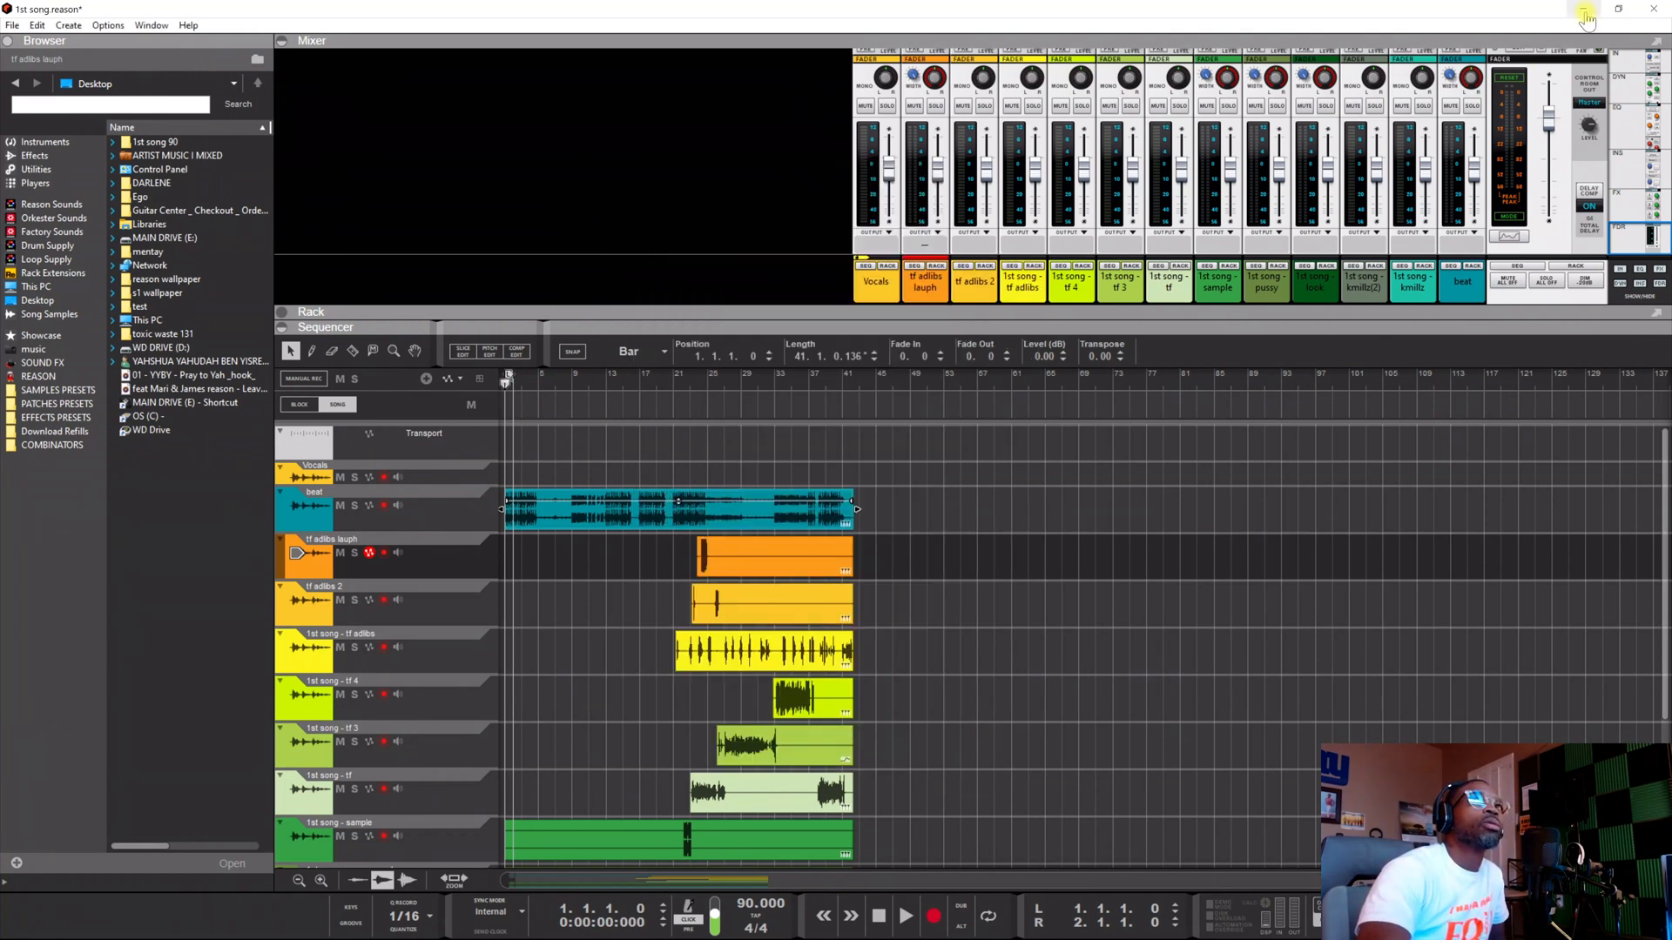
# Step: Minimize Reason and open LOSS LEADAS WORLD > REASON in File Explorer
pyautogui.click(1586, 9)
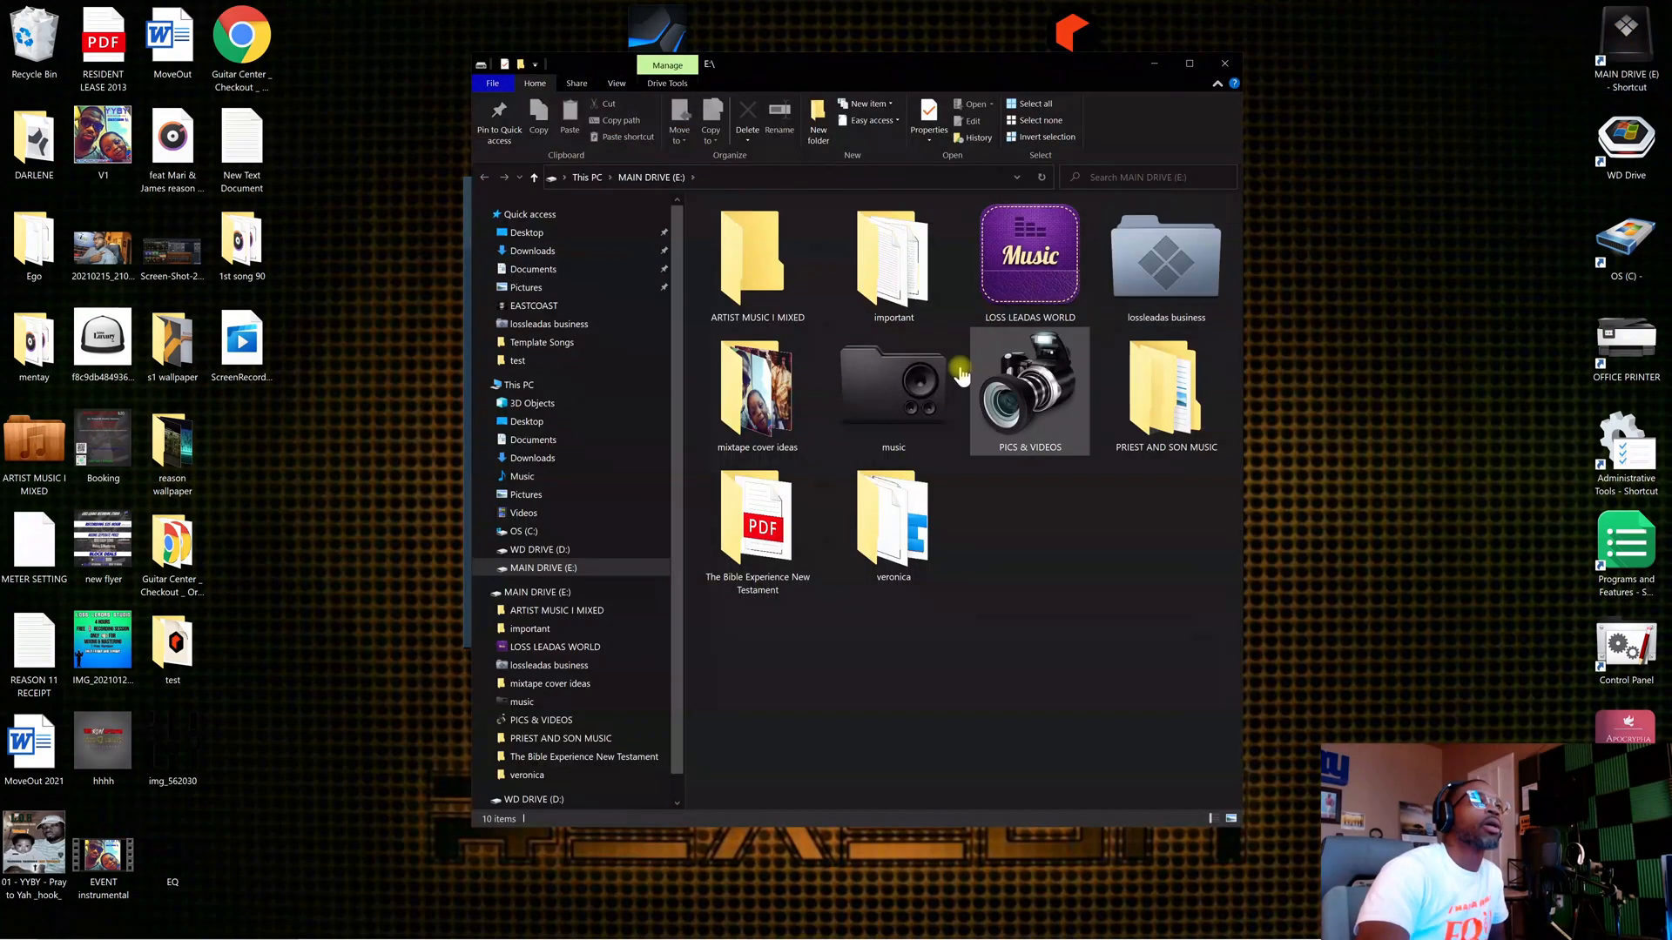
pyautogui.doubleClick(1029, 253)
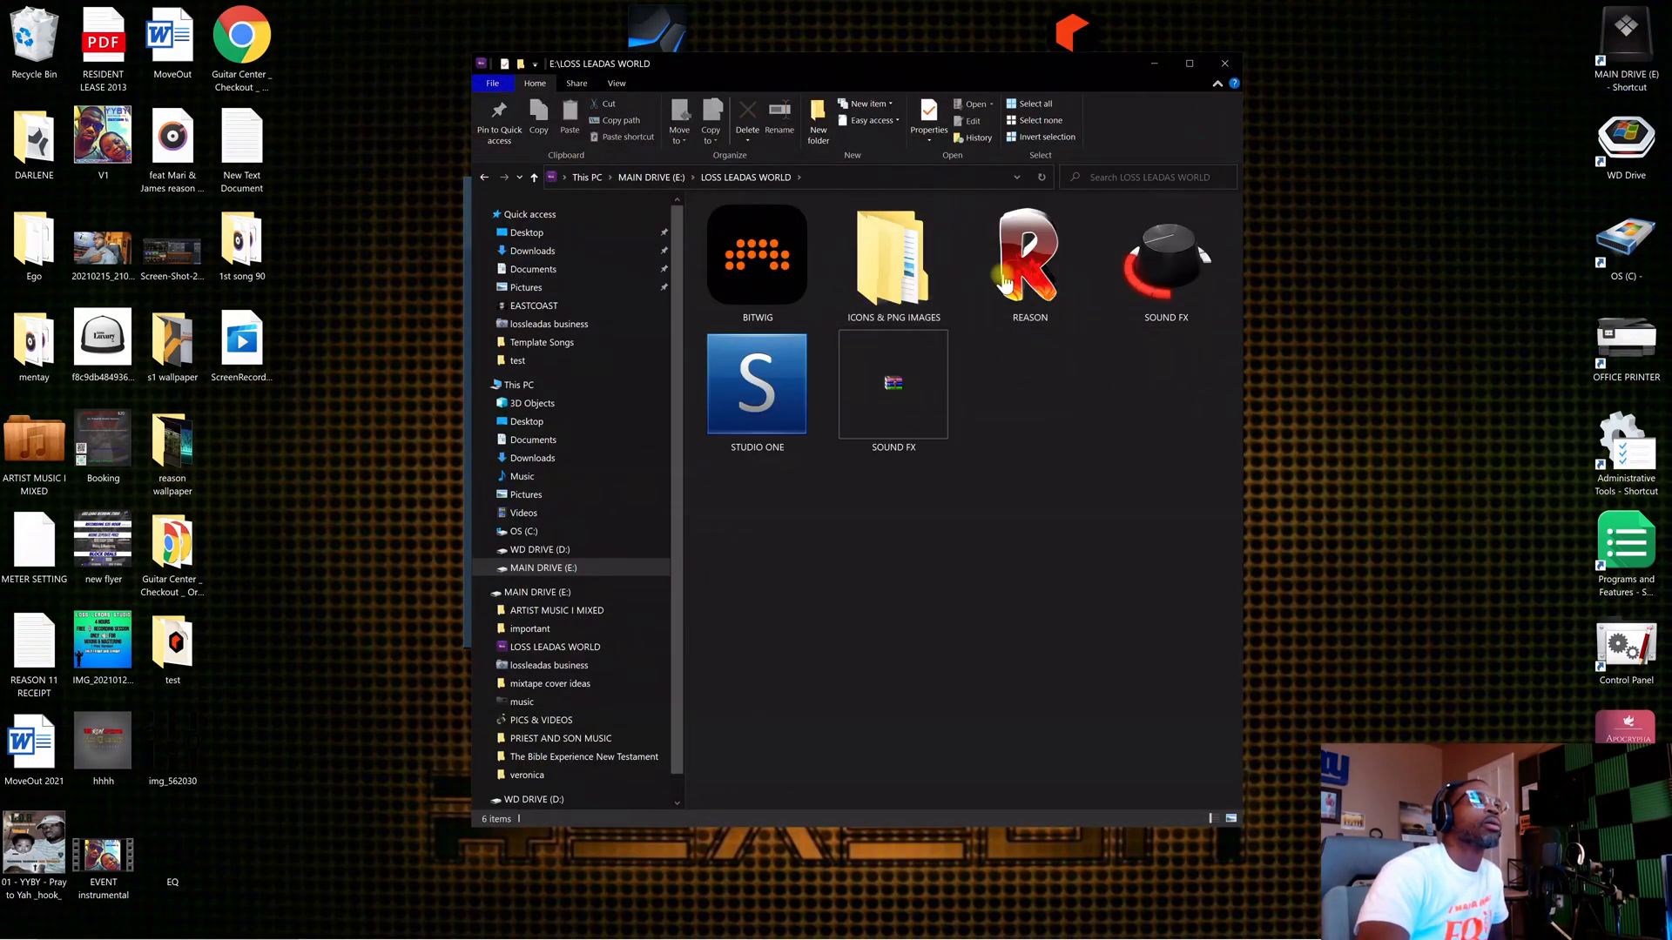
pyautogui.doubleClick(1026, 256)
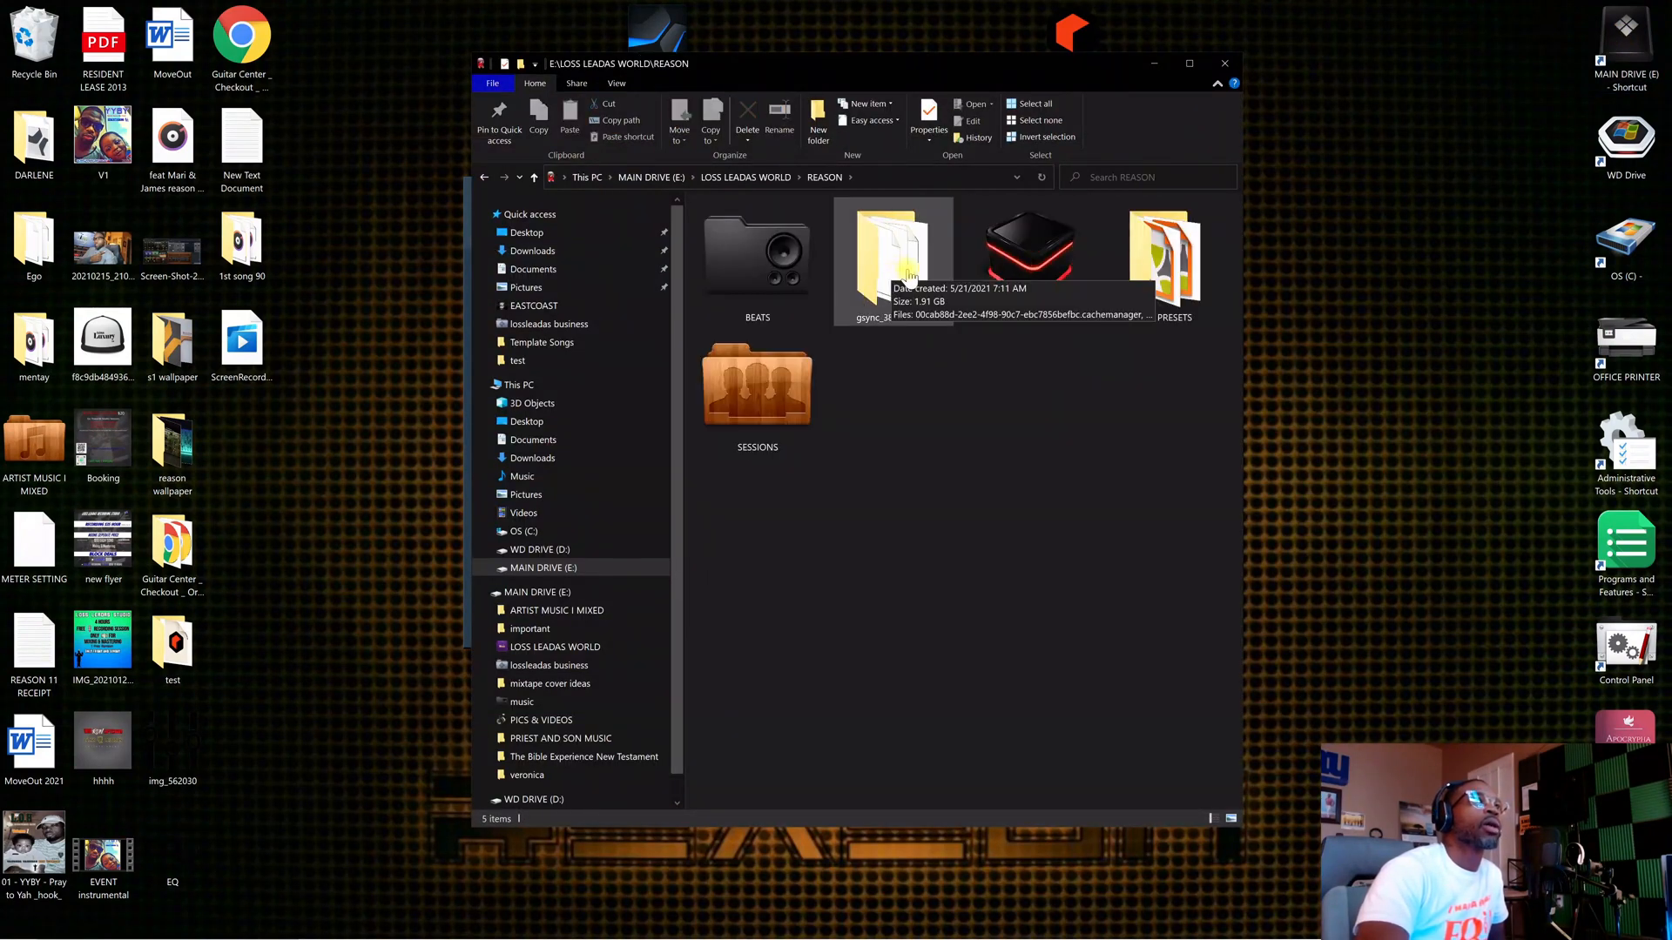
pyautogui.doubleClick(894, 245)
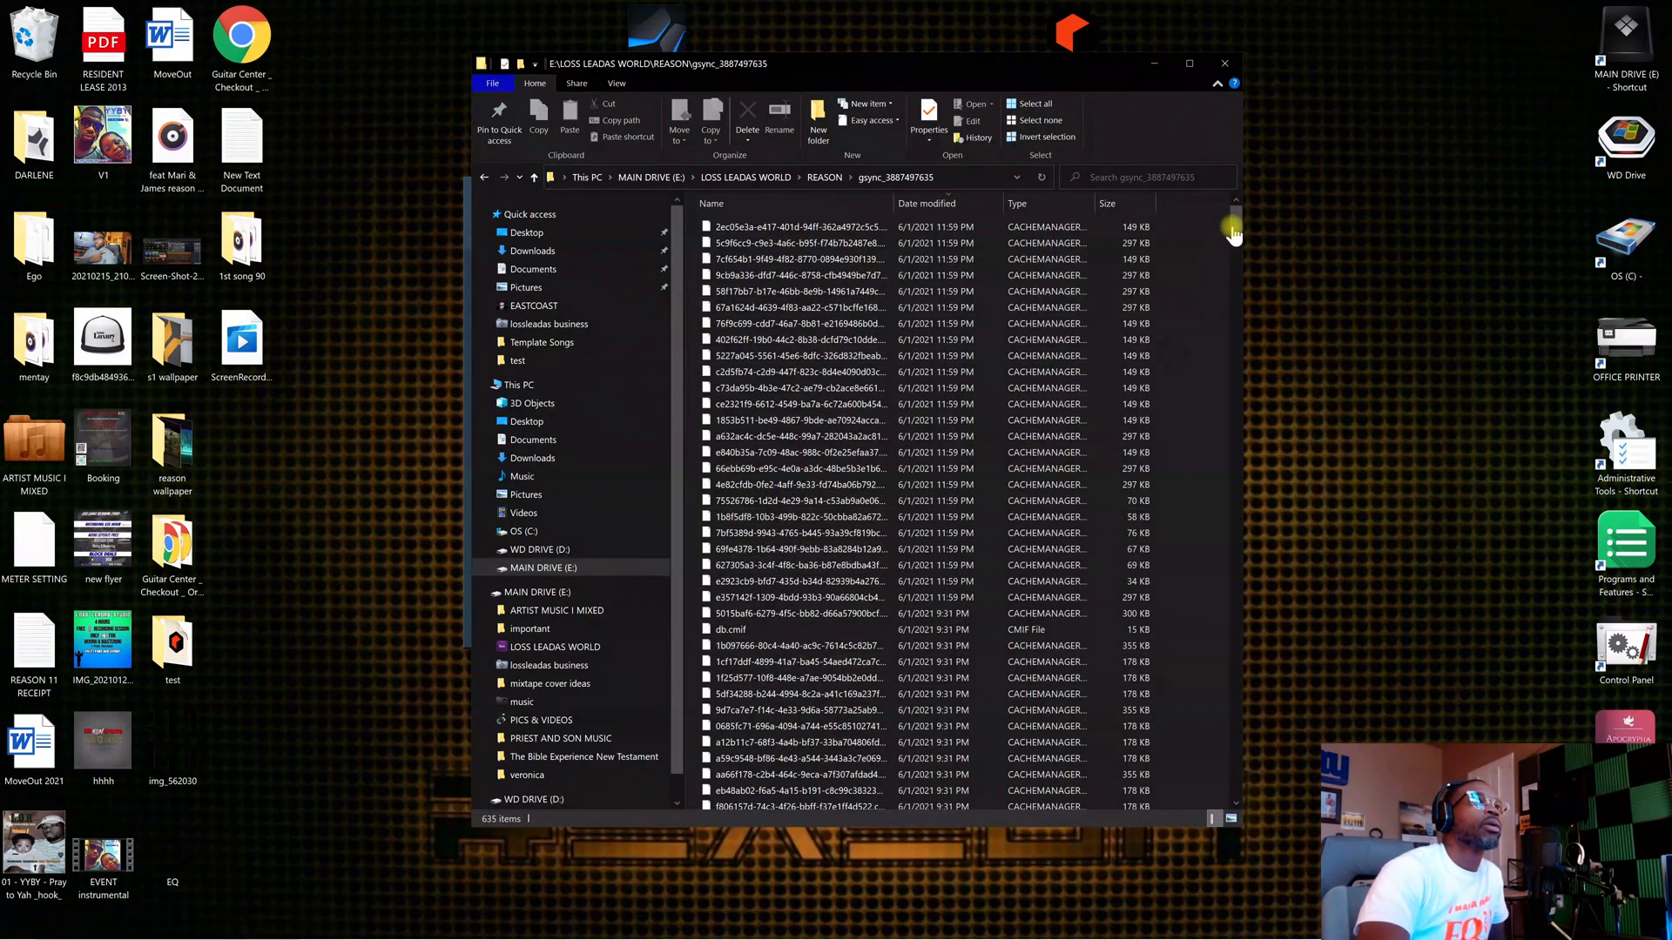
pyautogui.scroll(-3)
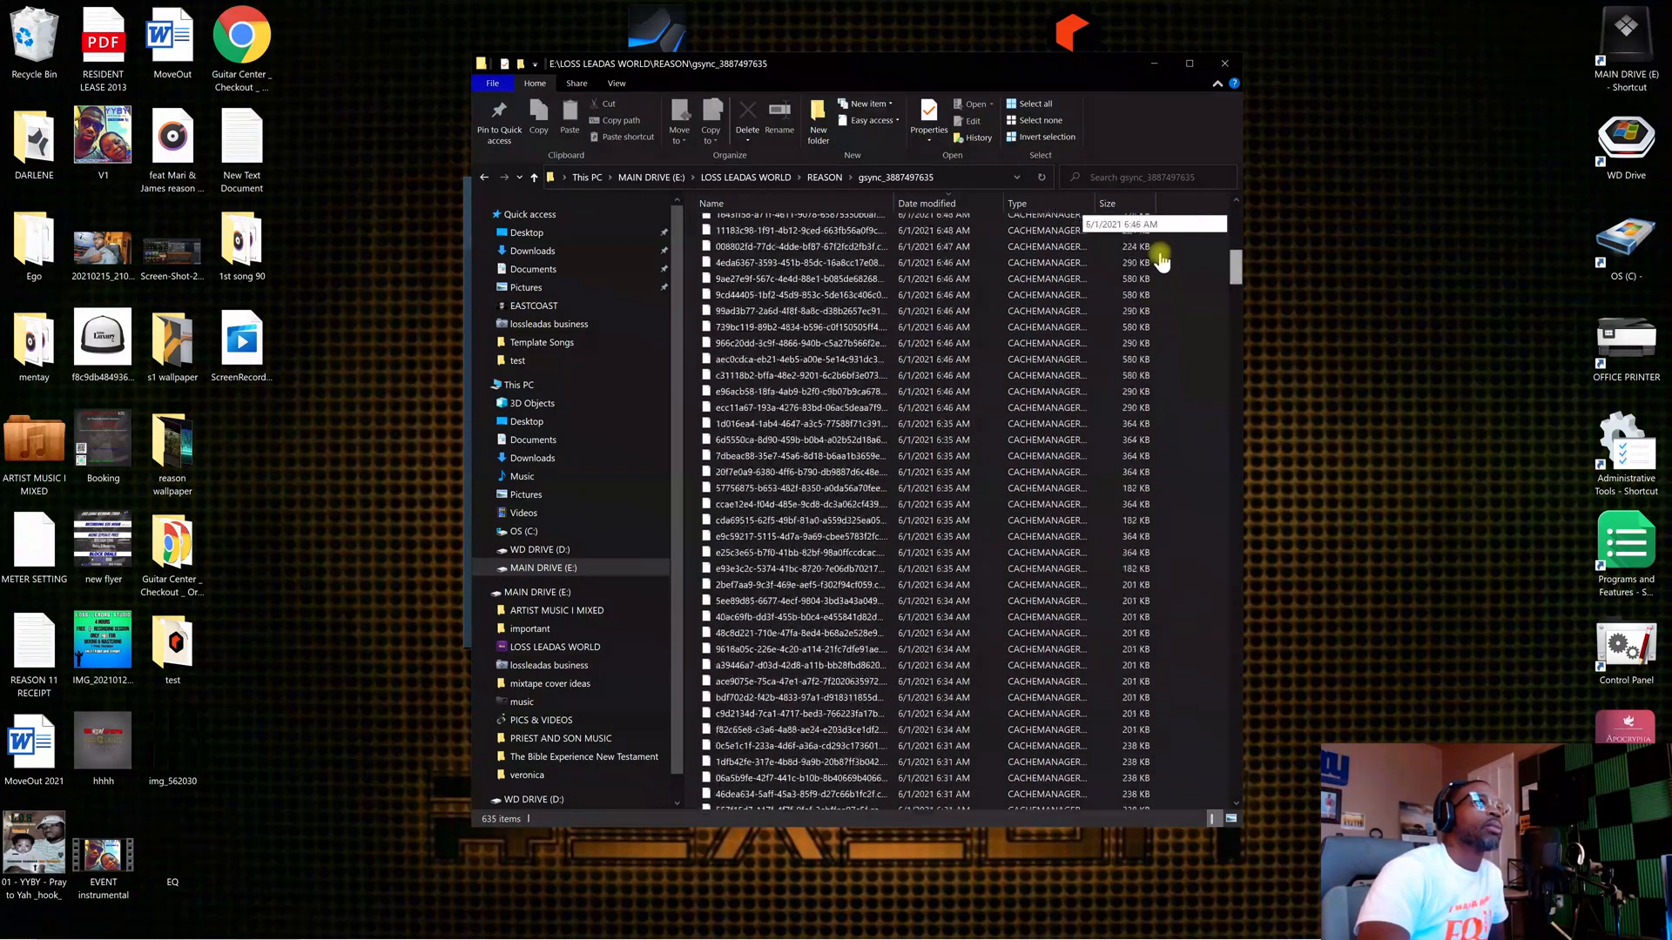
pyautogui.scroll(-3)
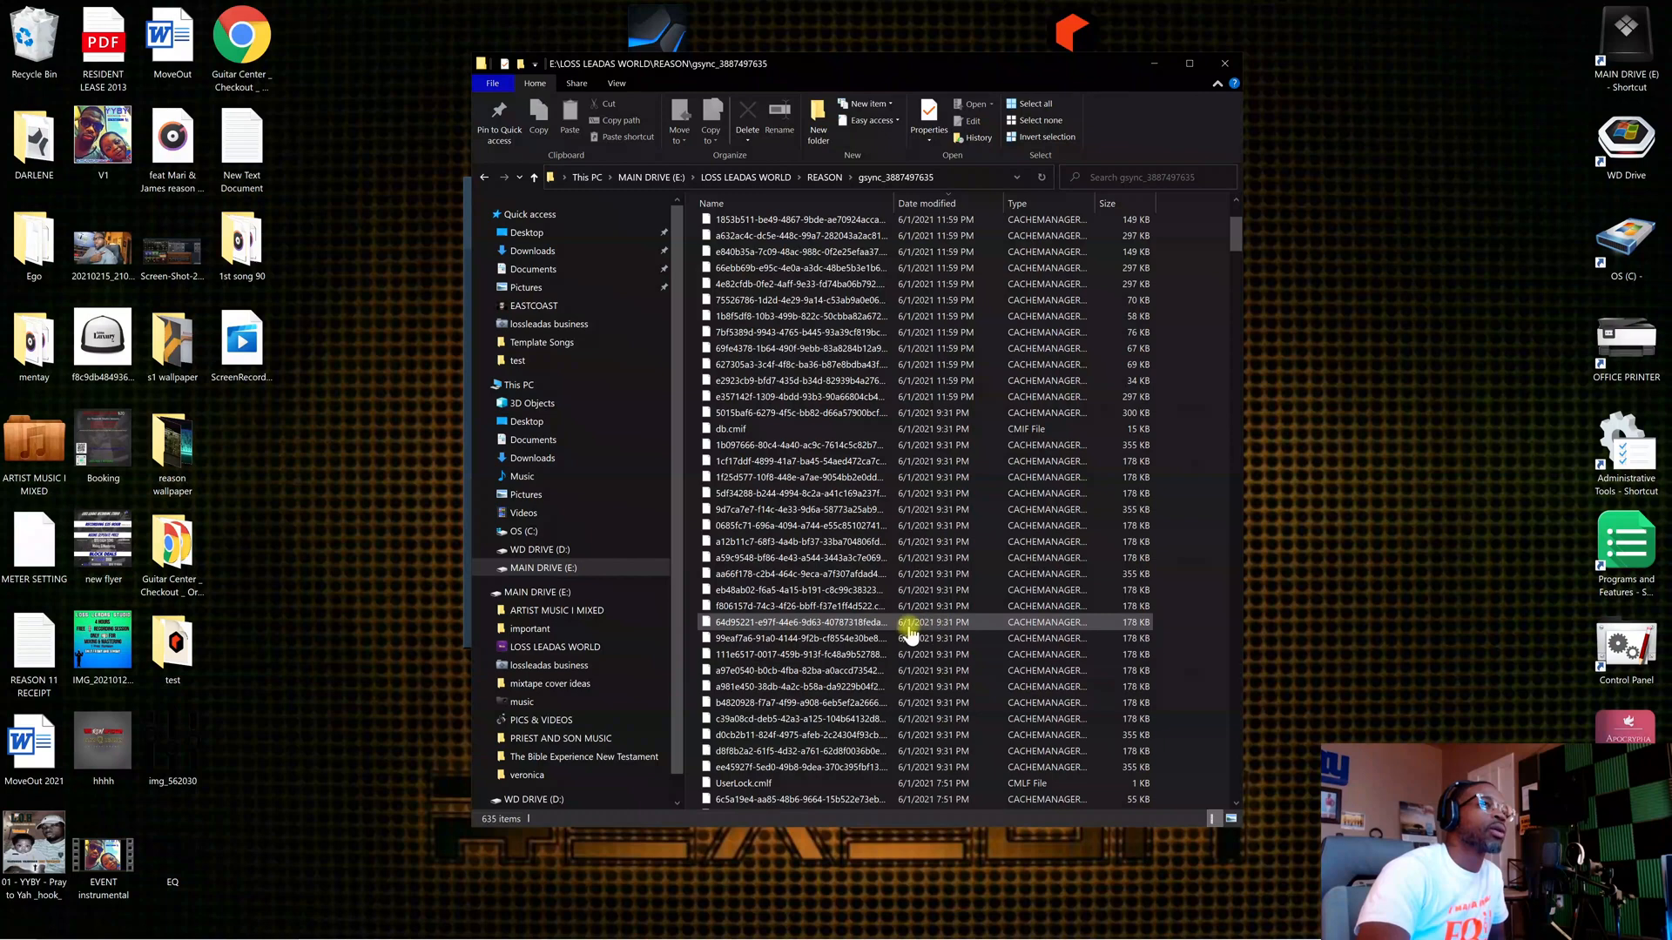
pyautogui.moveTo(816, 622)
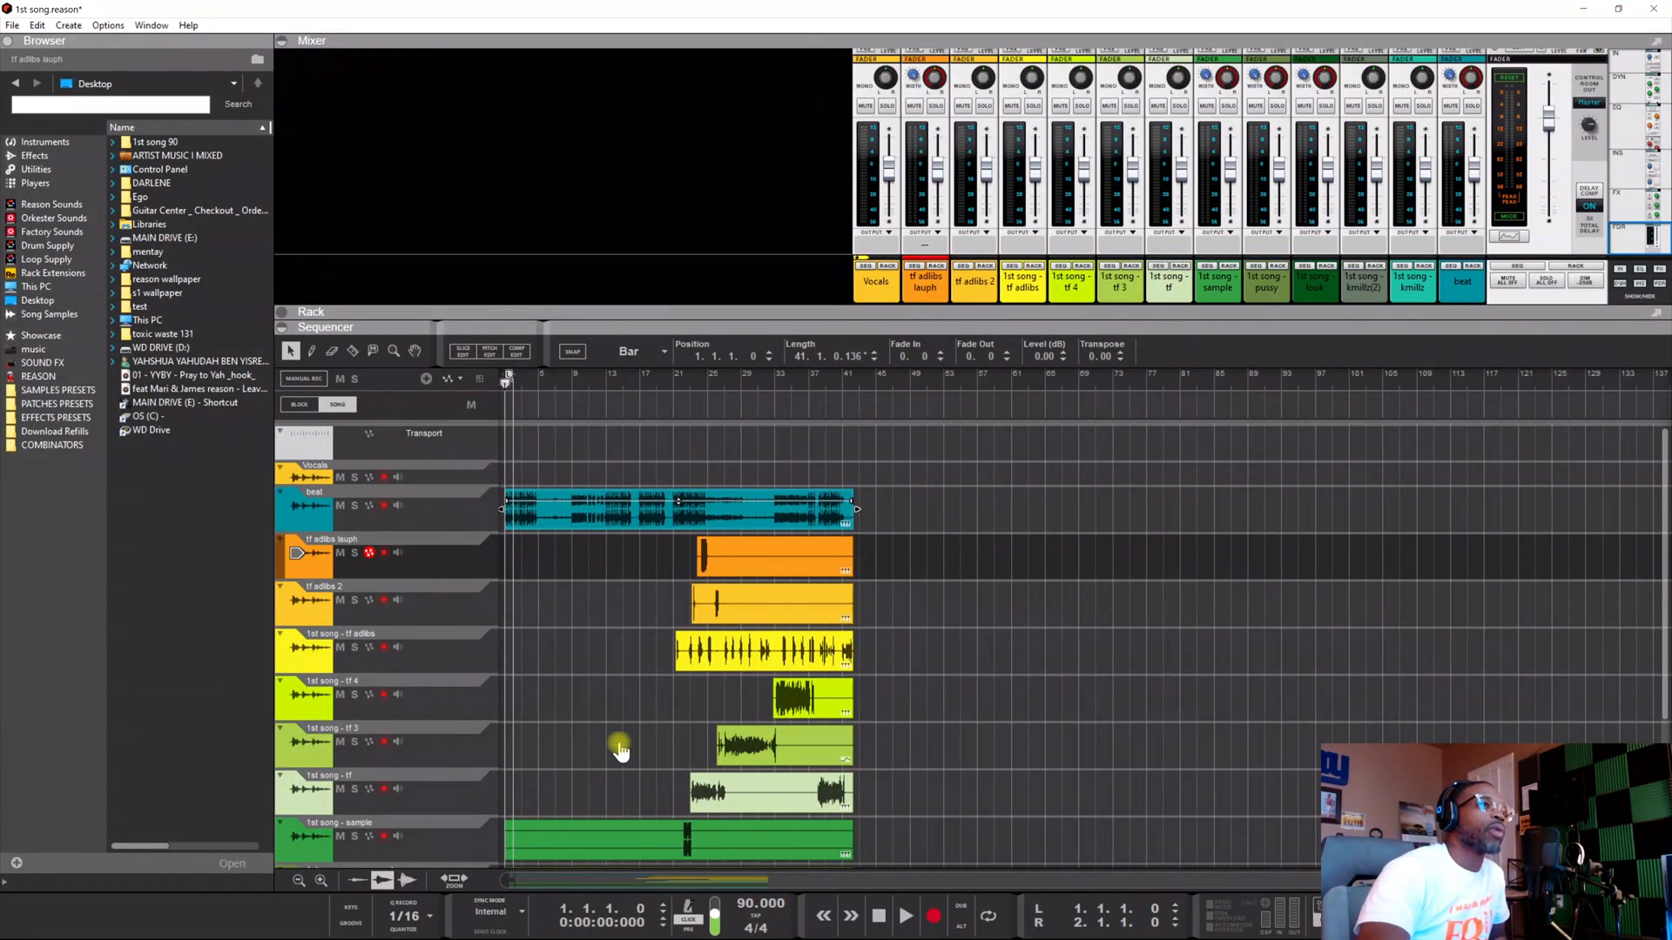
pyautogui.moveTo(640, 617)
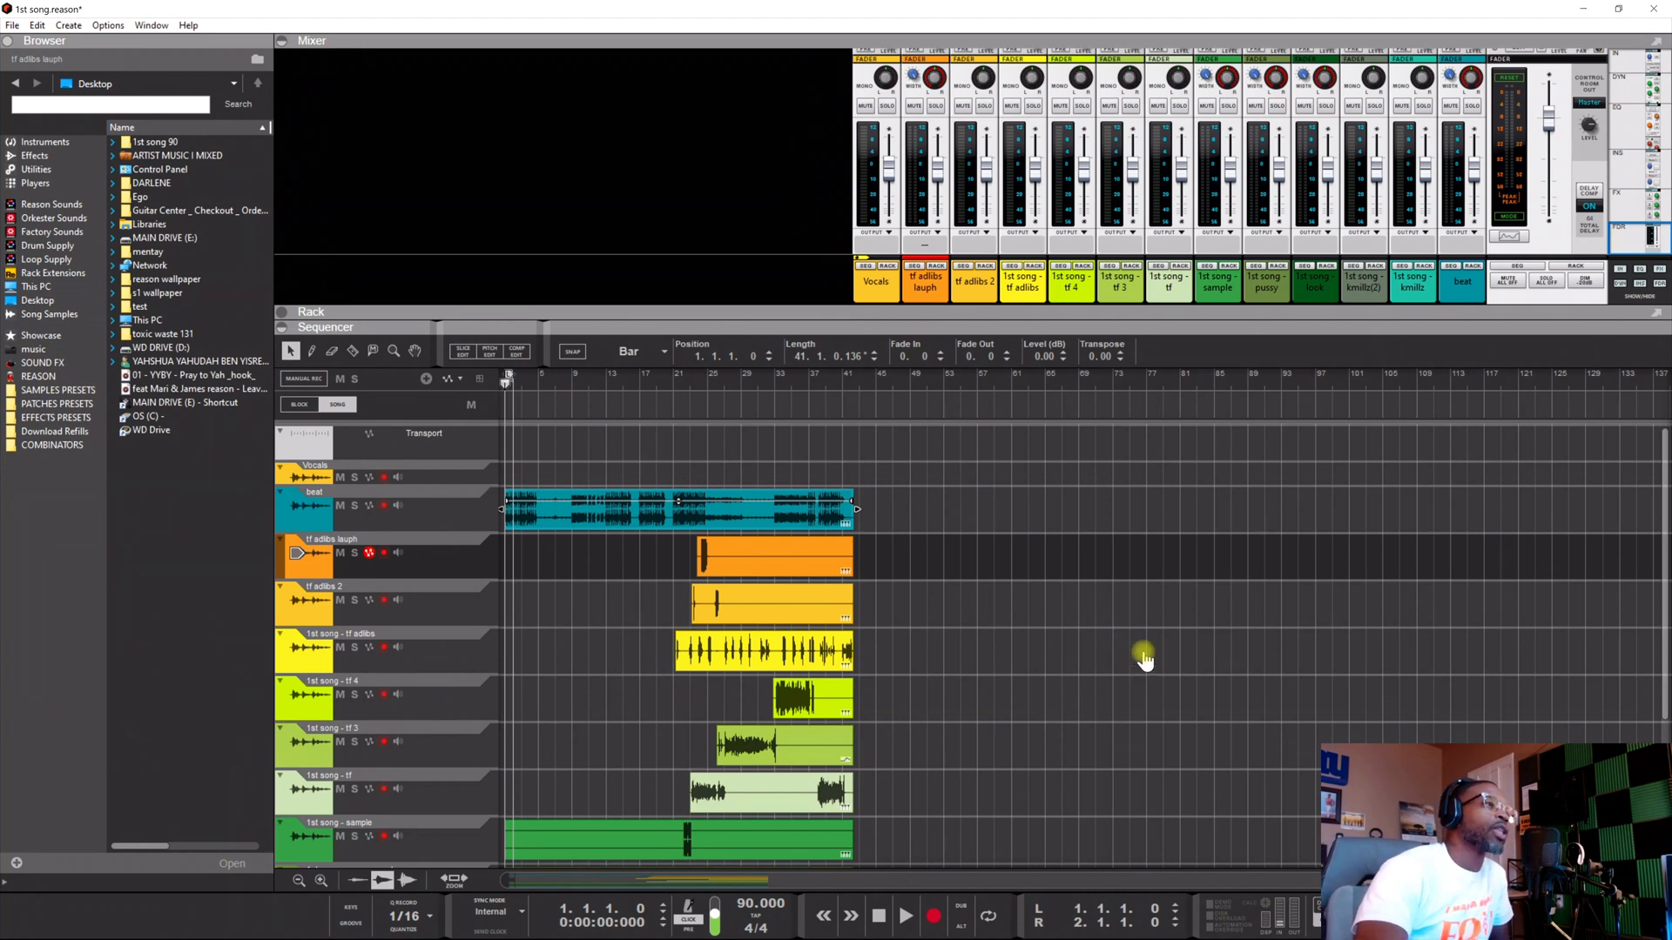
pyautogui.moveTo(821, 599)
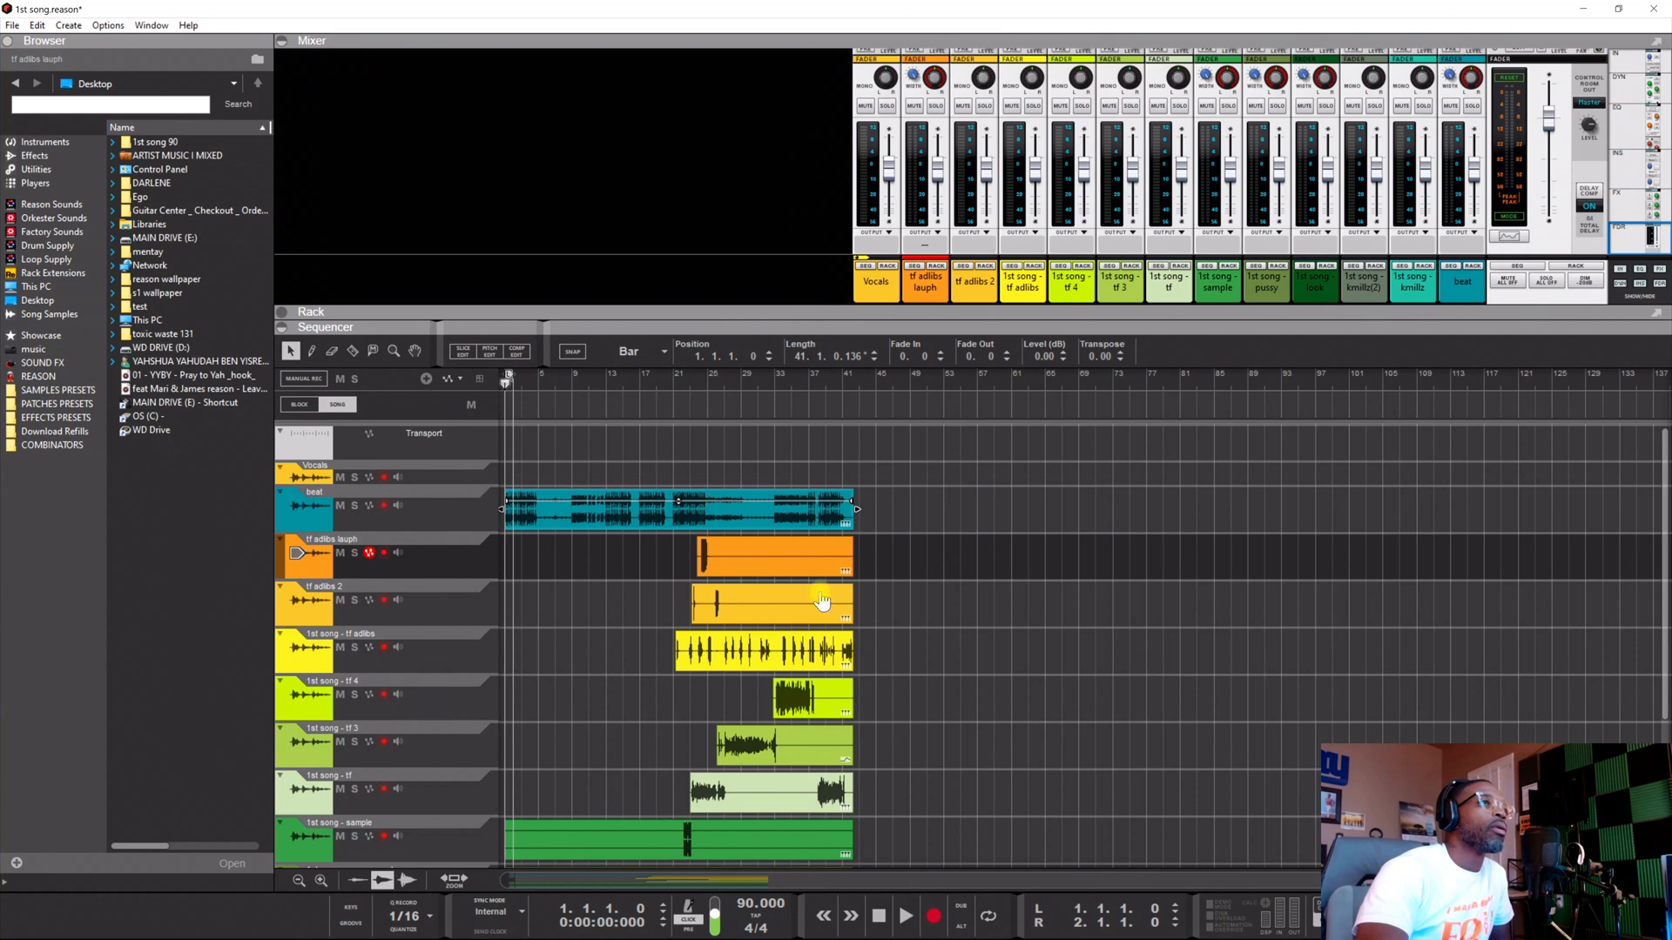